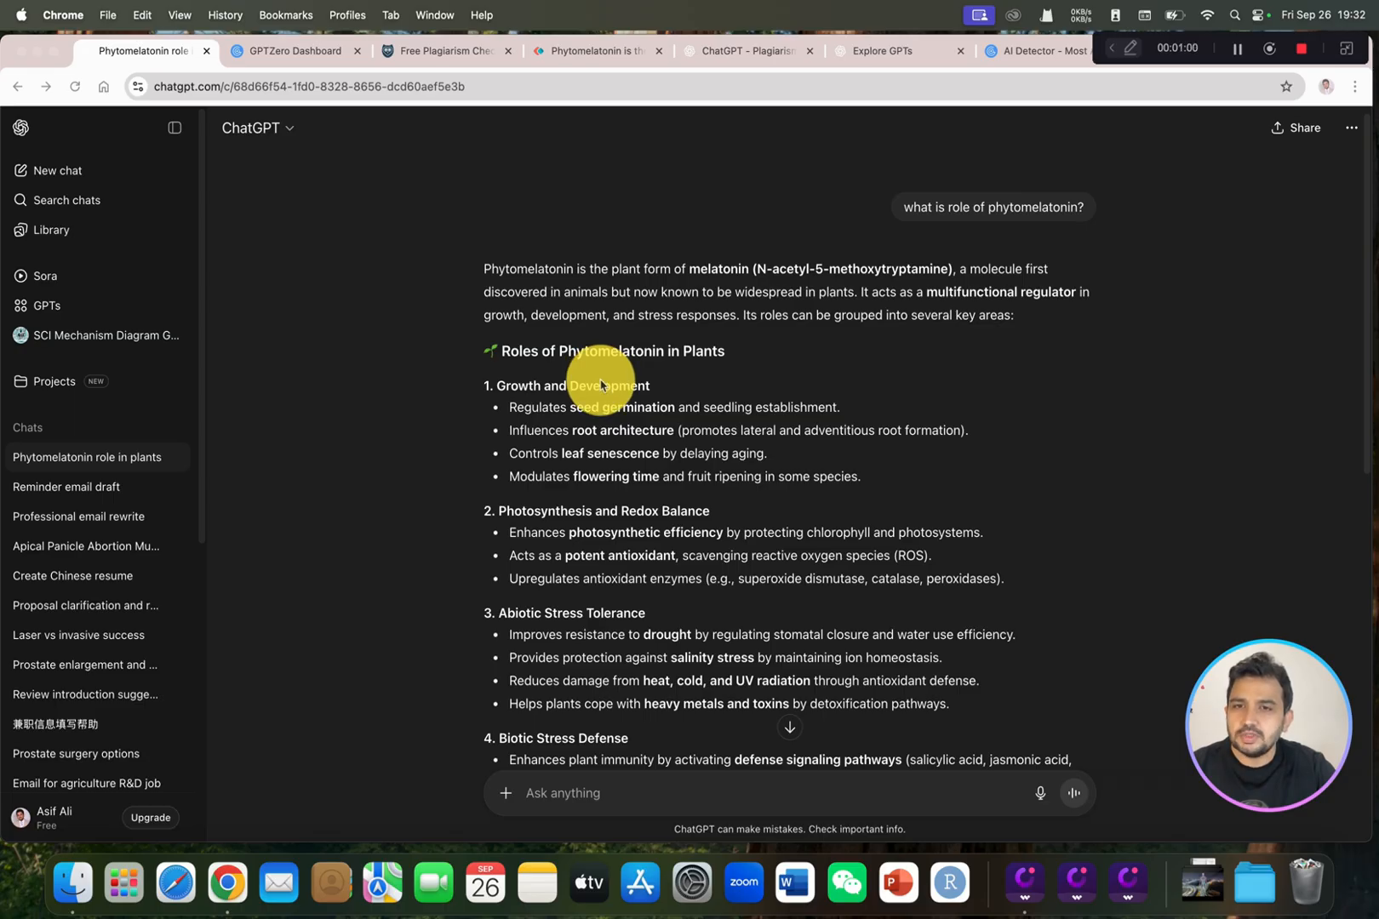
# - Review GPTZero's scan rating the phytomelatonin passage 100% AI generated
pyautogui.scroll(-3)
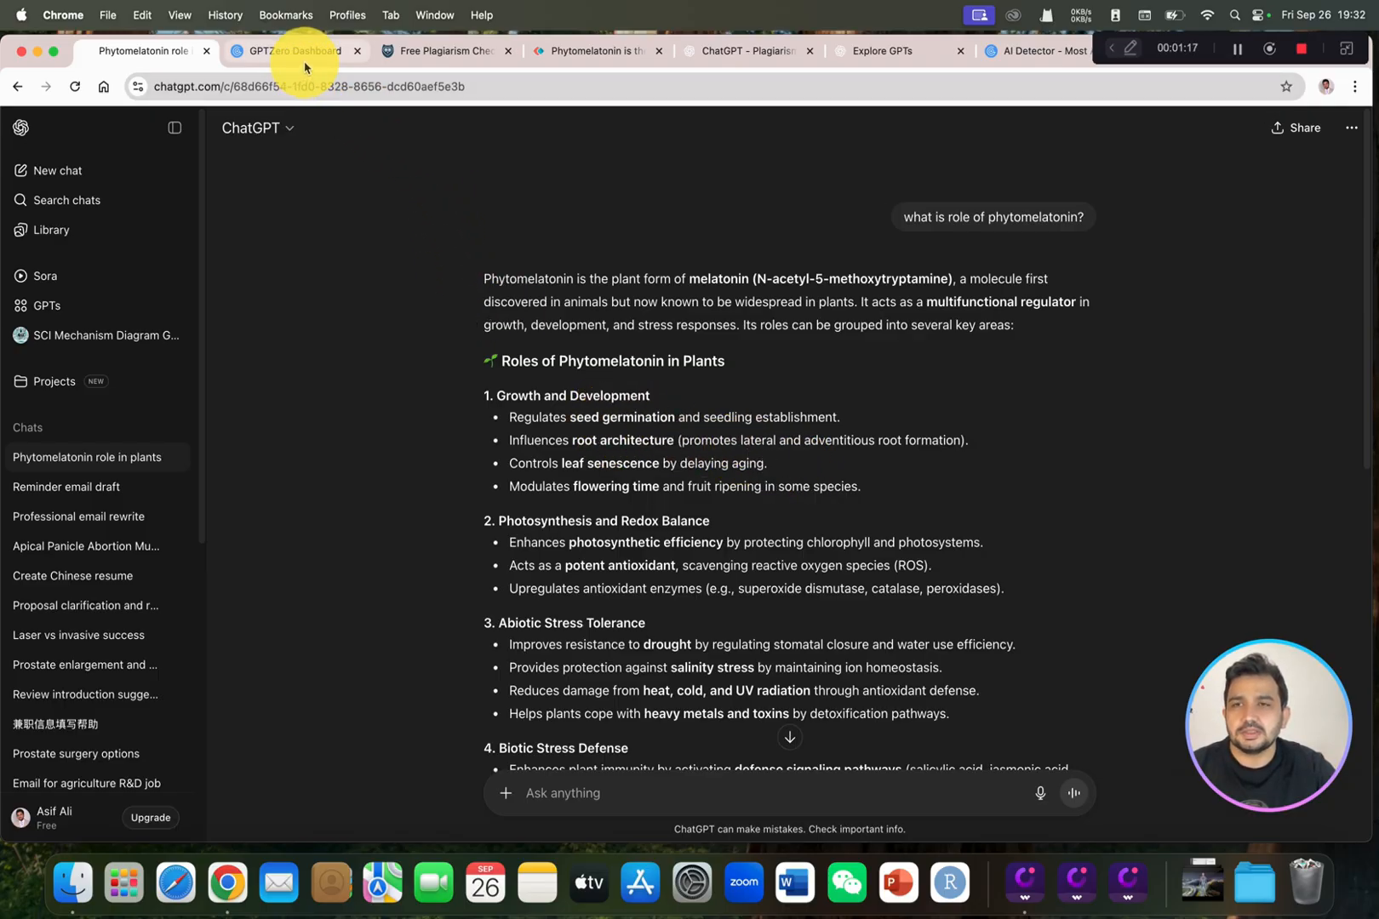
pyautogui.click(293, 49)
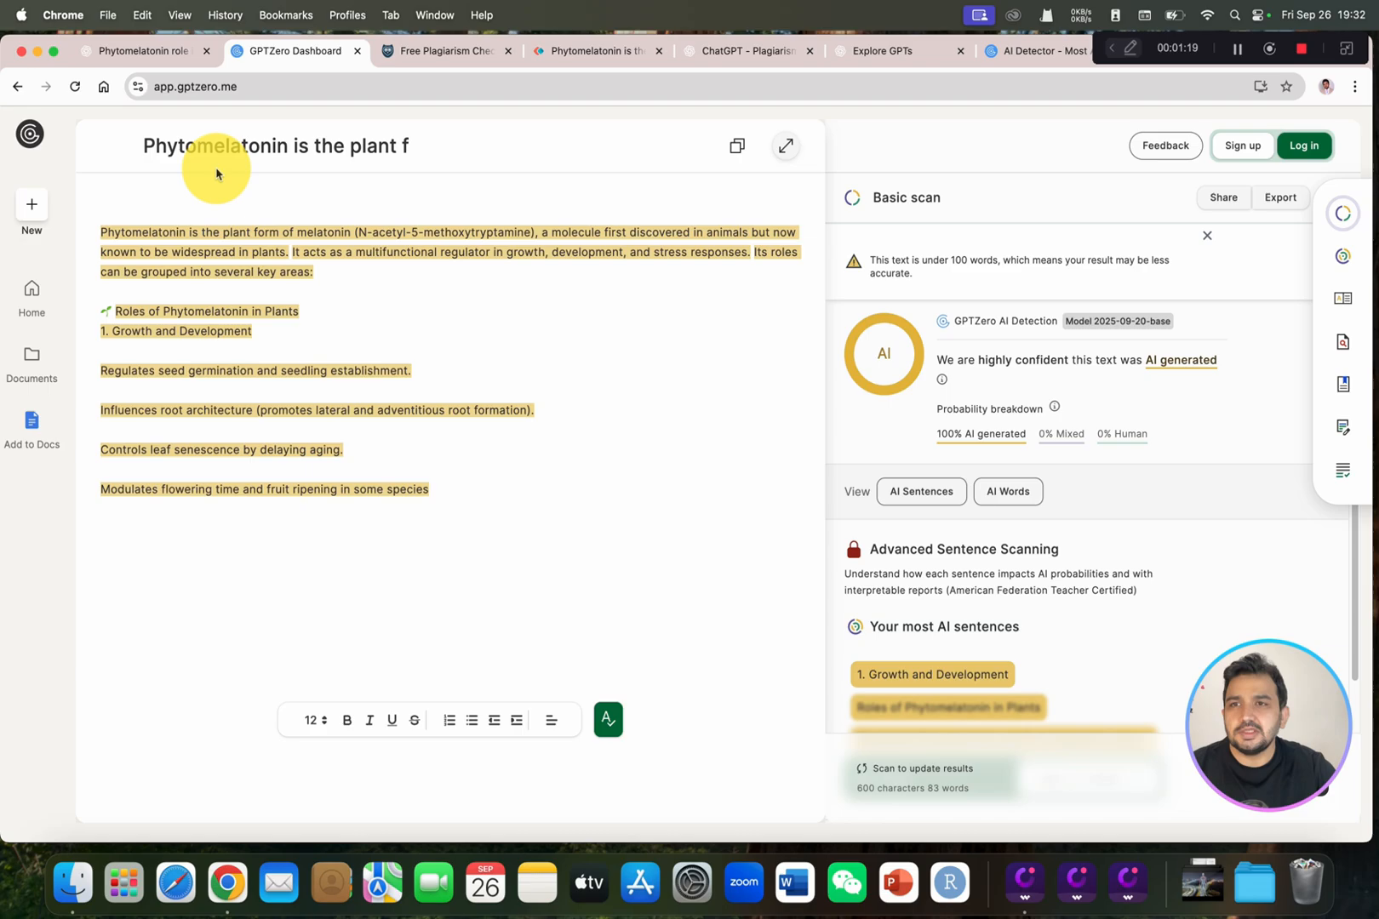
pyautogui.moveTo(322, 203)
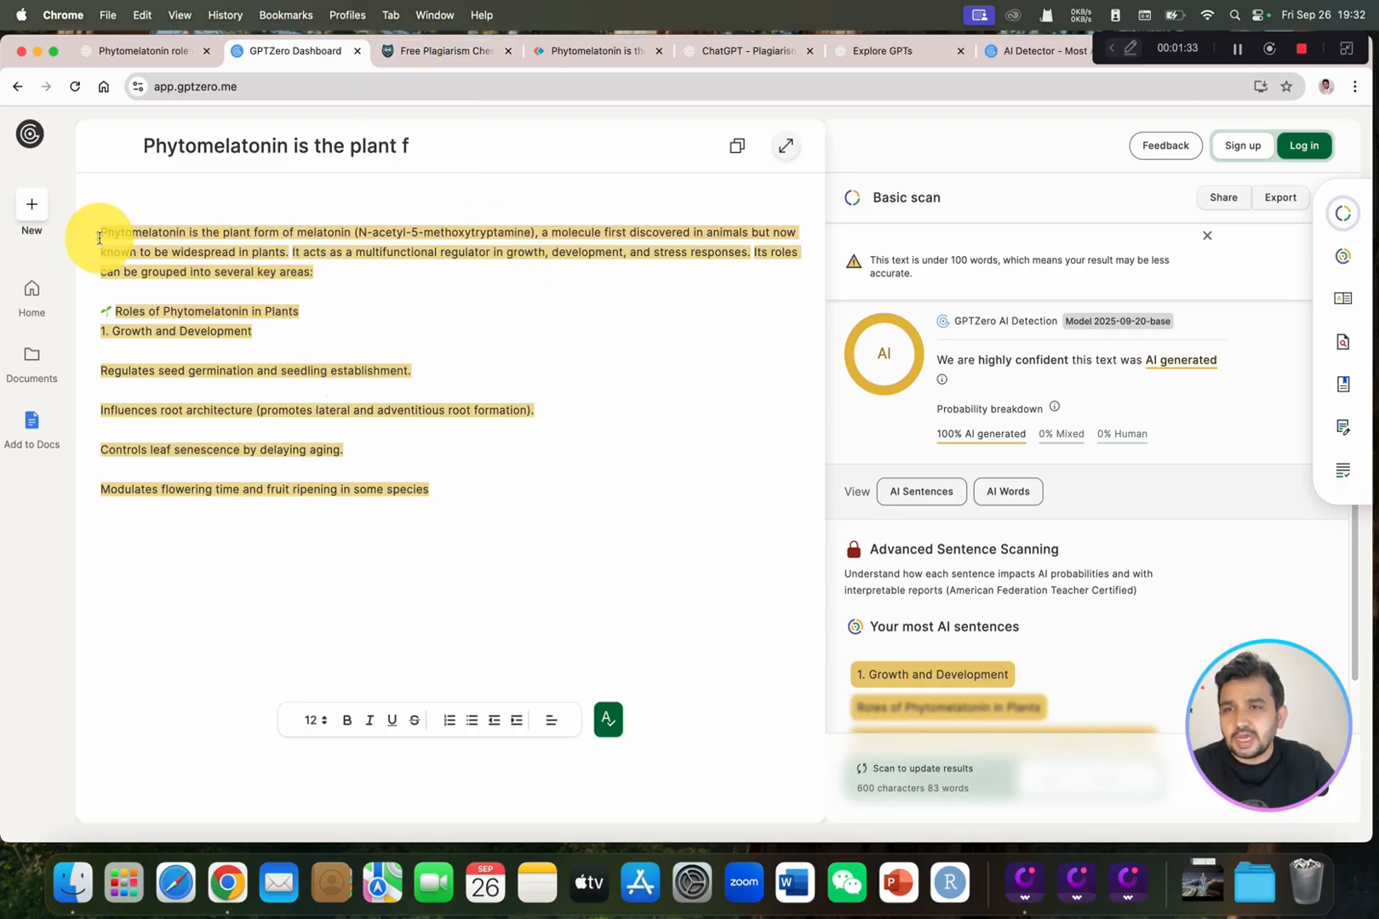
pyautogui.moveTo(456, 502)
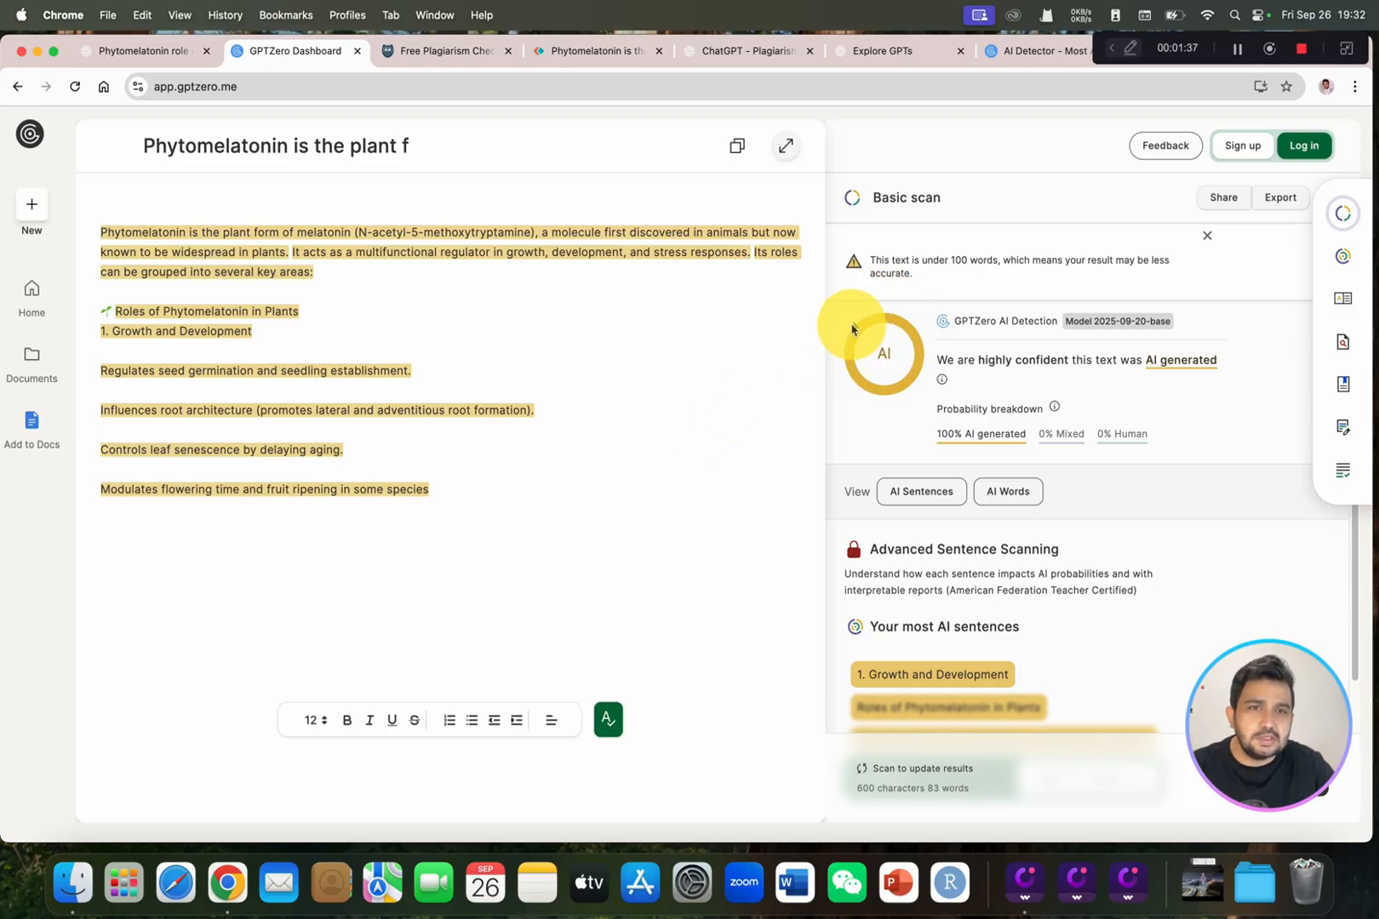
pyautogui.moveTo(1028, 373)
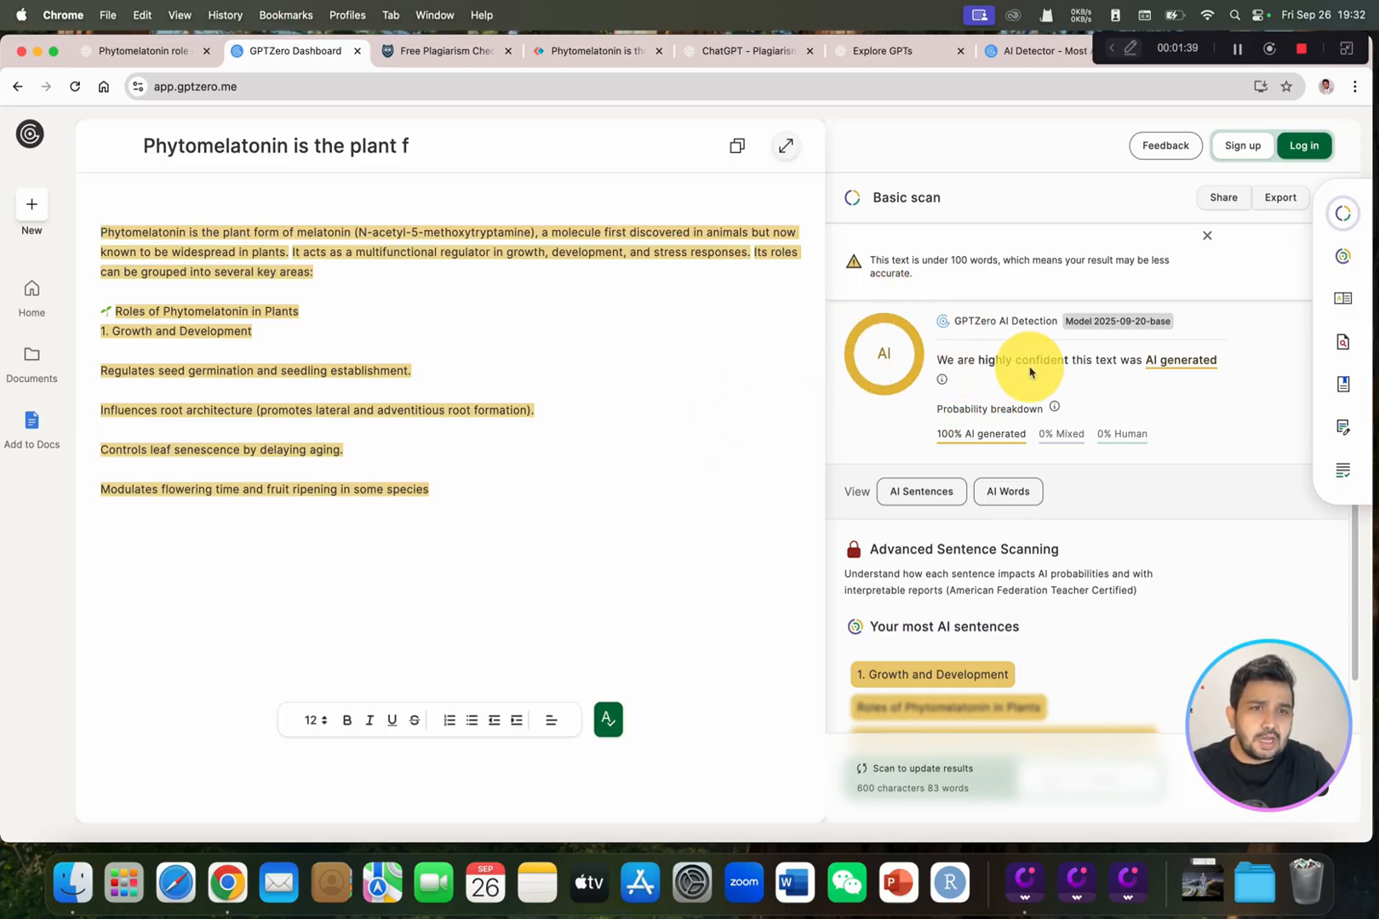
pyautogui.moveTo(1130, 375)
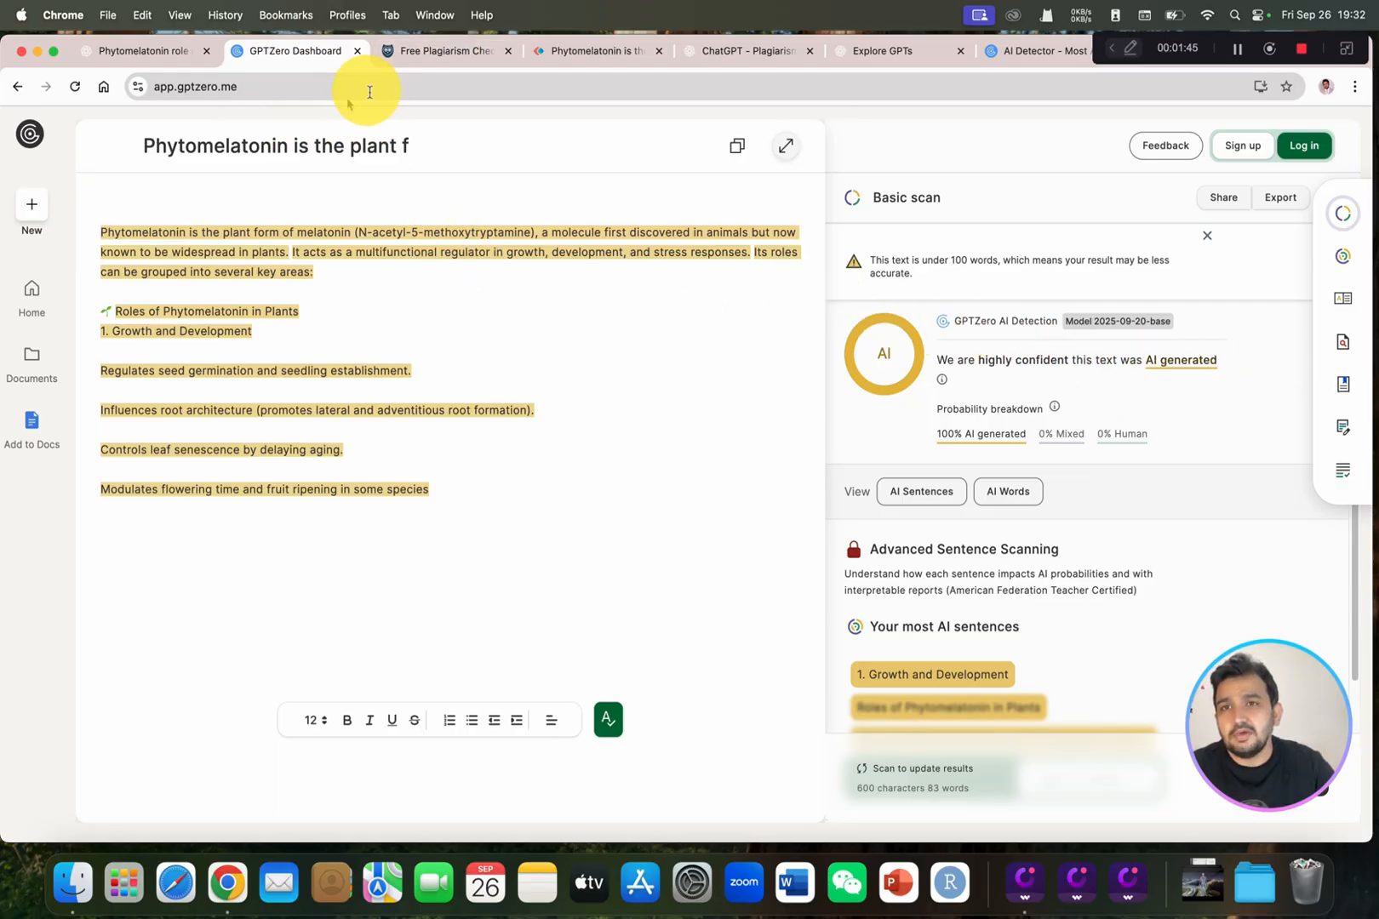
pyautogui.moveTo(442, 49)
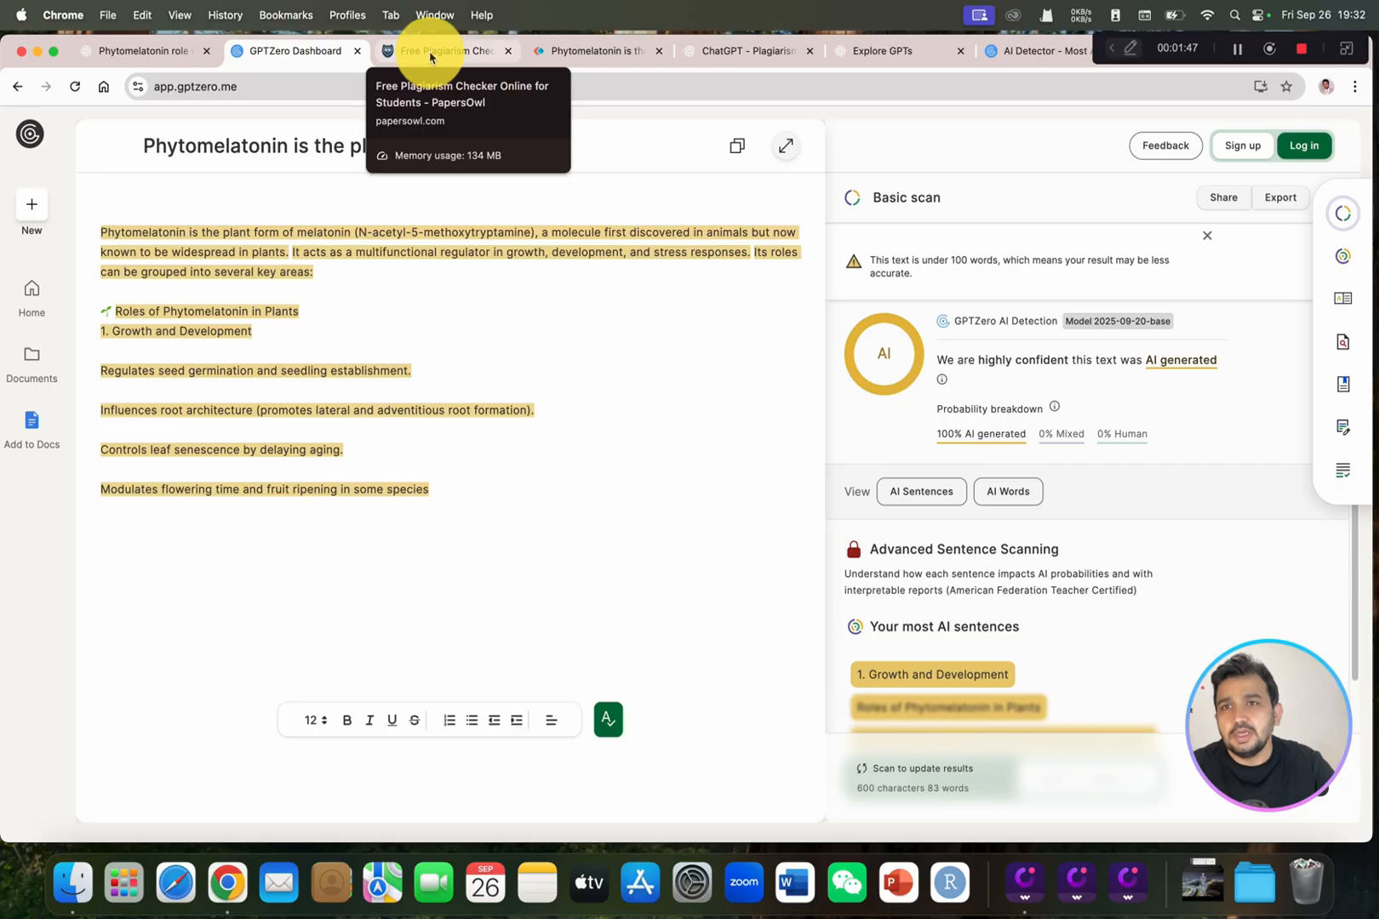
# - Review PapersOwl's result: 61.8% similar, 38.2% original, with matching sources
pyautogui.click(444, 49)
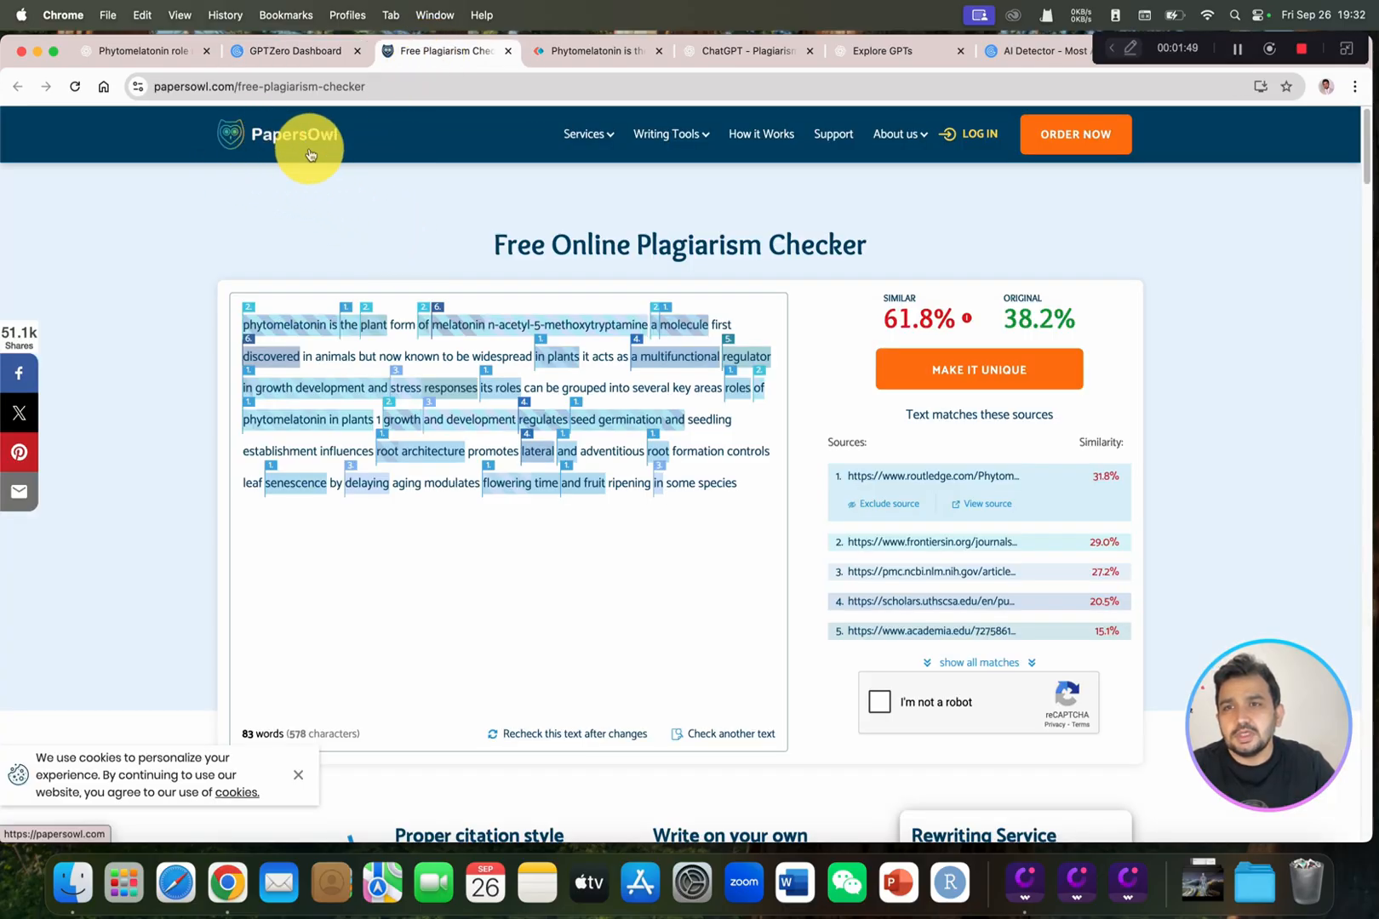
pyautogui.moveTo(519, 204)
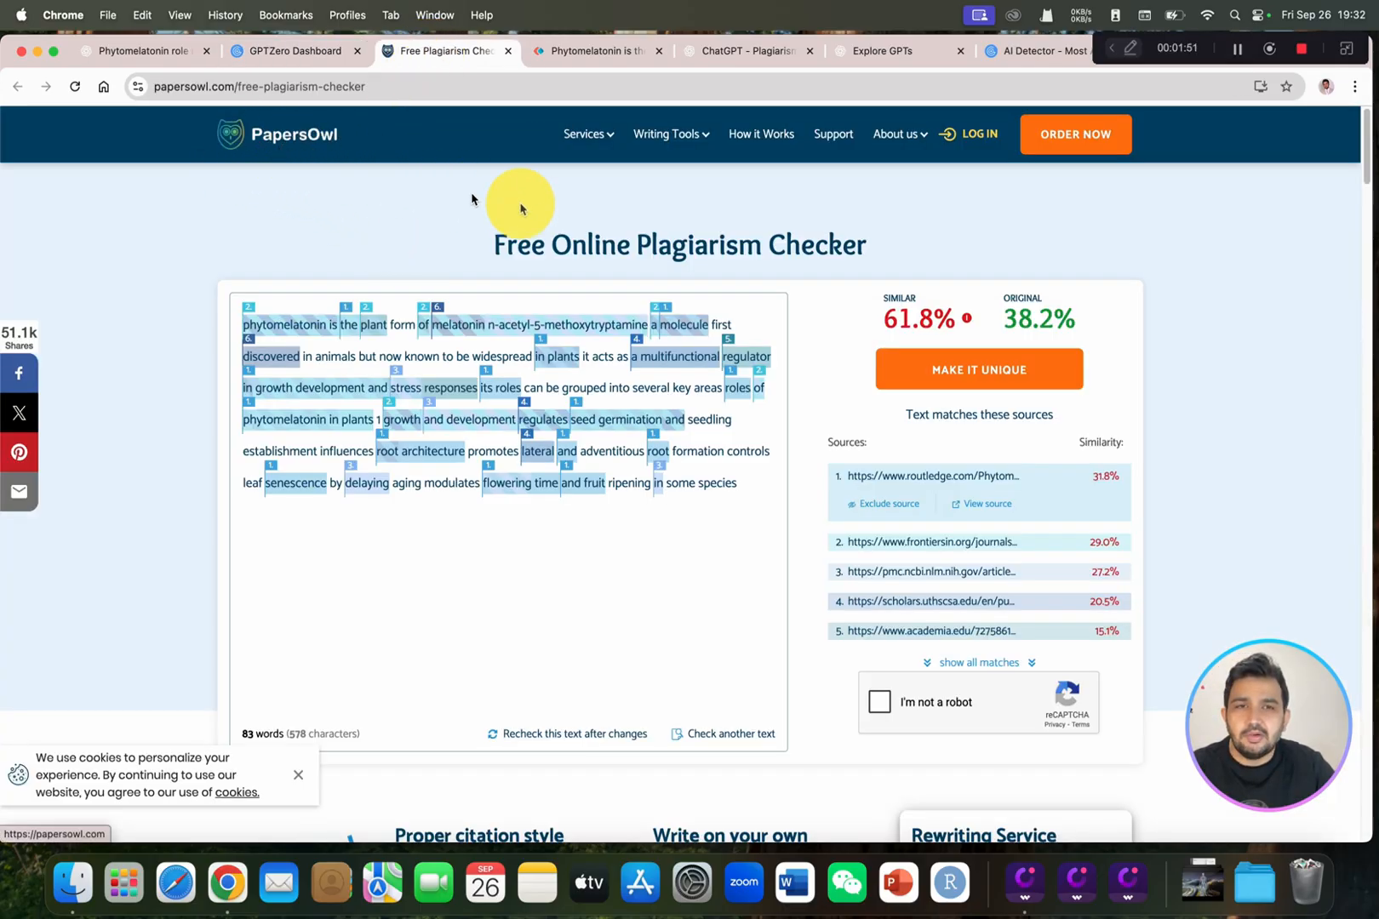
pyautogui.moveTo(866, 400)
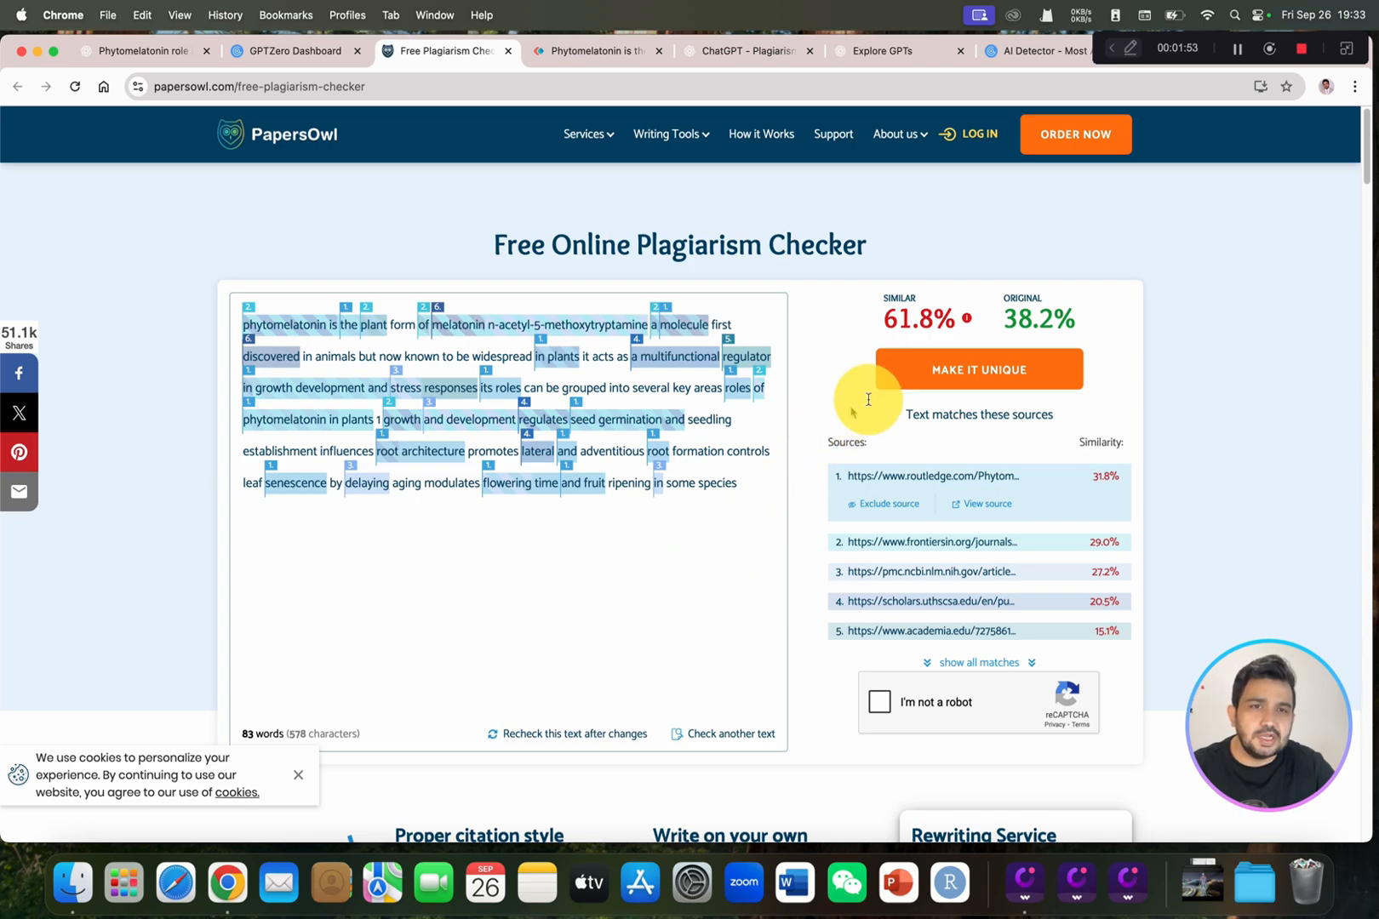
pyautogui.moveTo(936, 341)
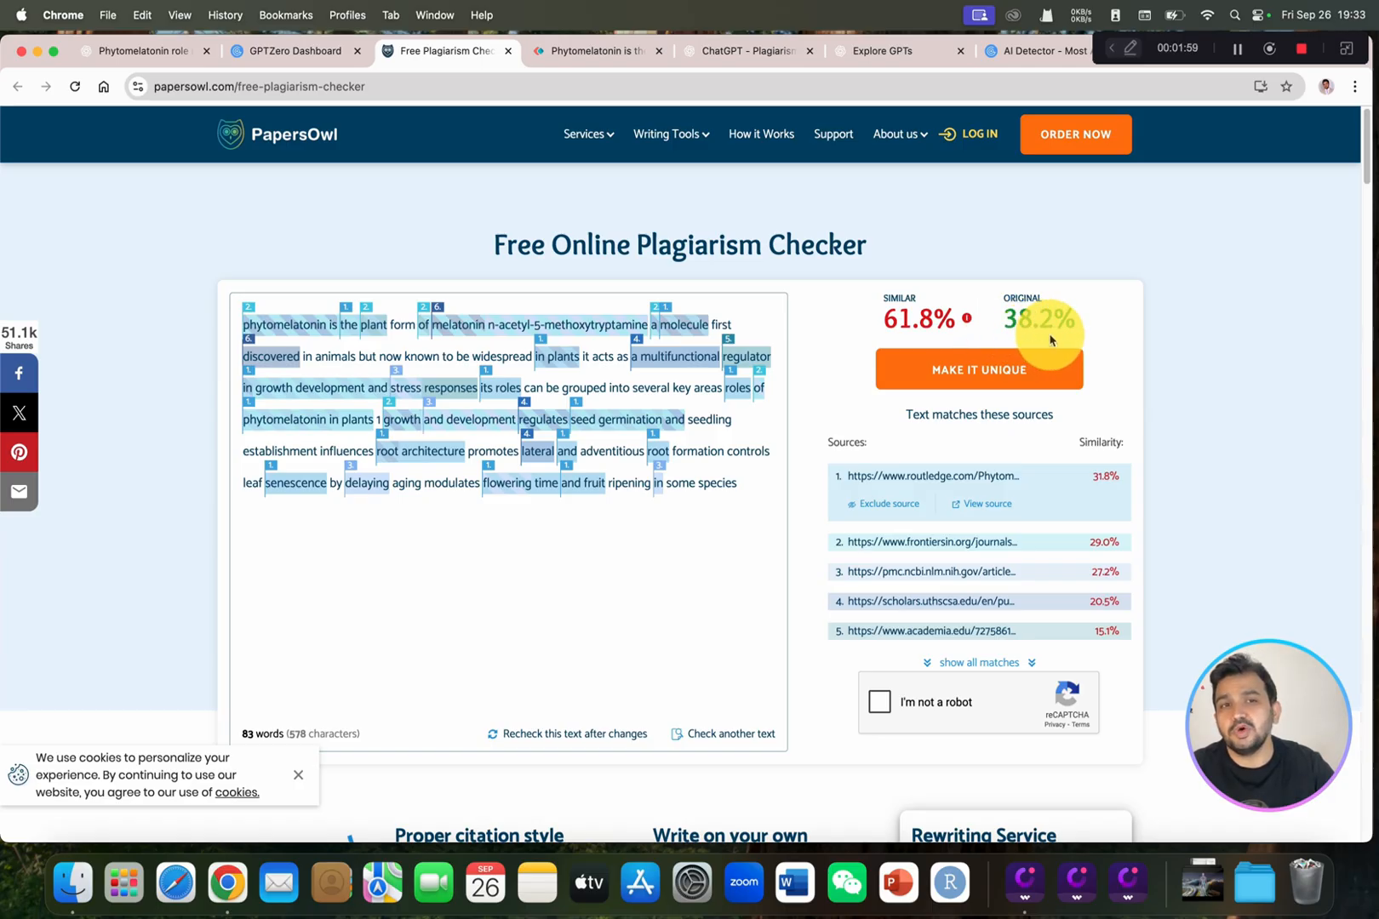
pyautogui.moveTo(1020, 344)
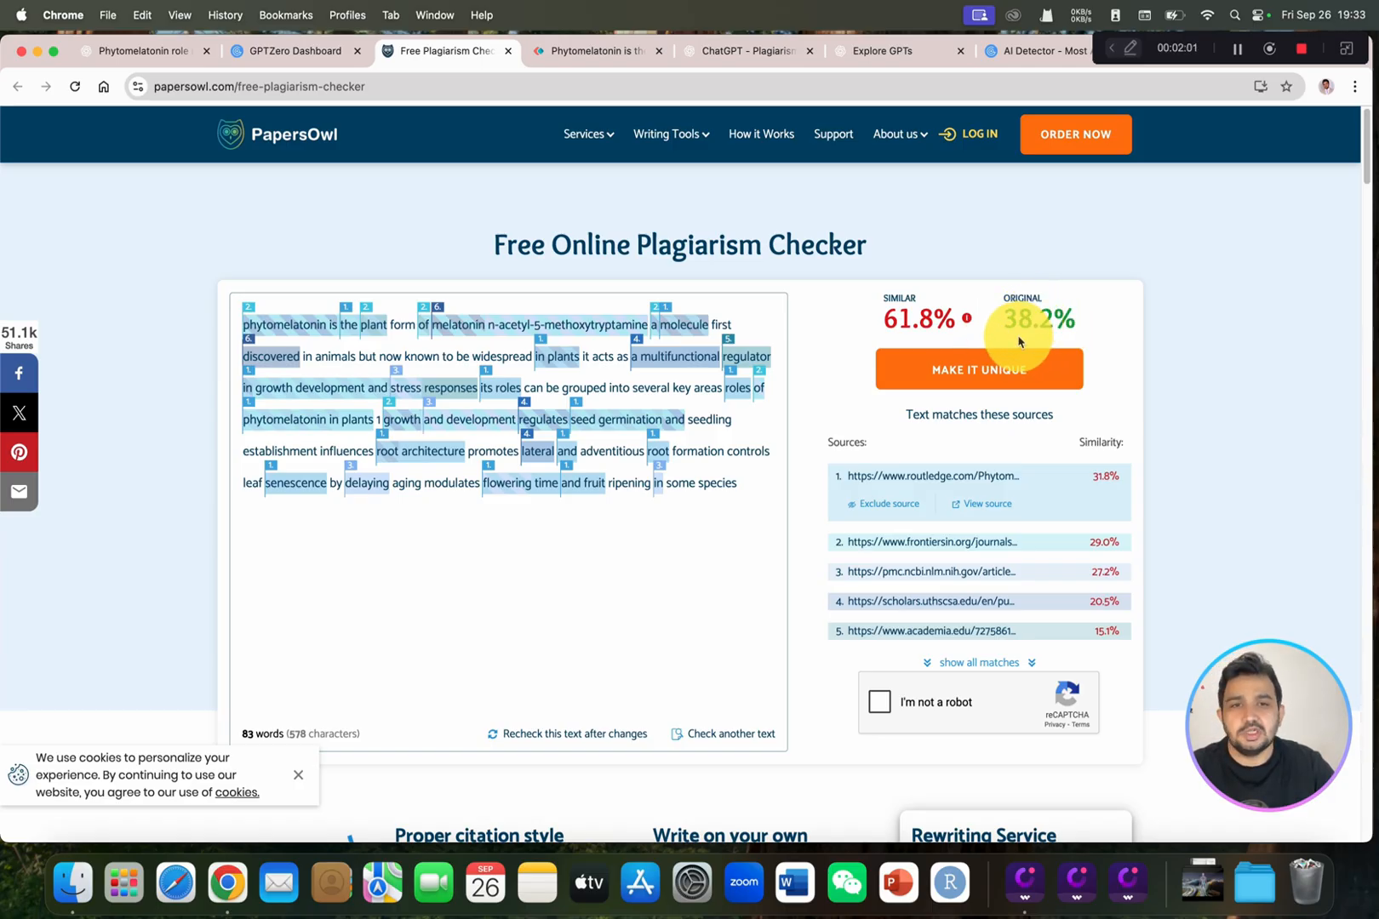
pyautogui.moveTo(913, 574)
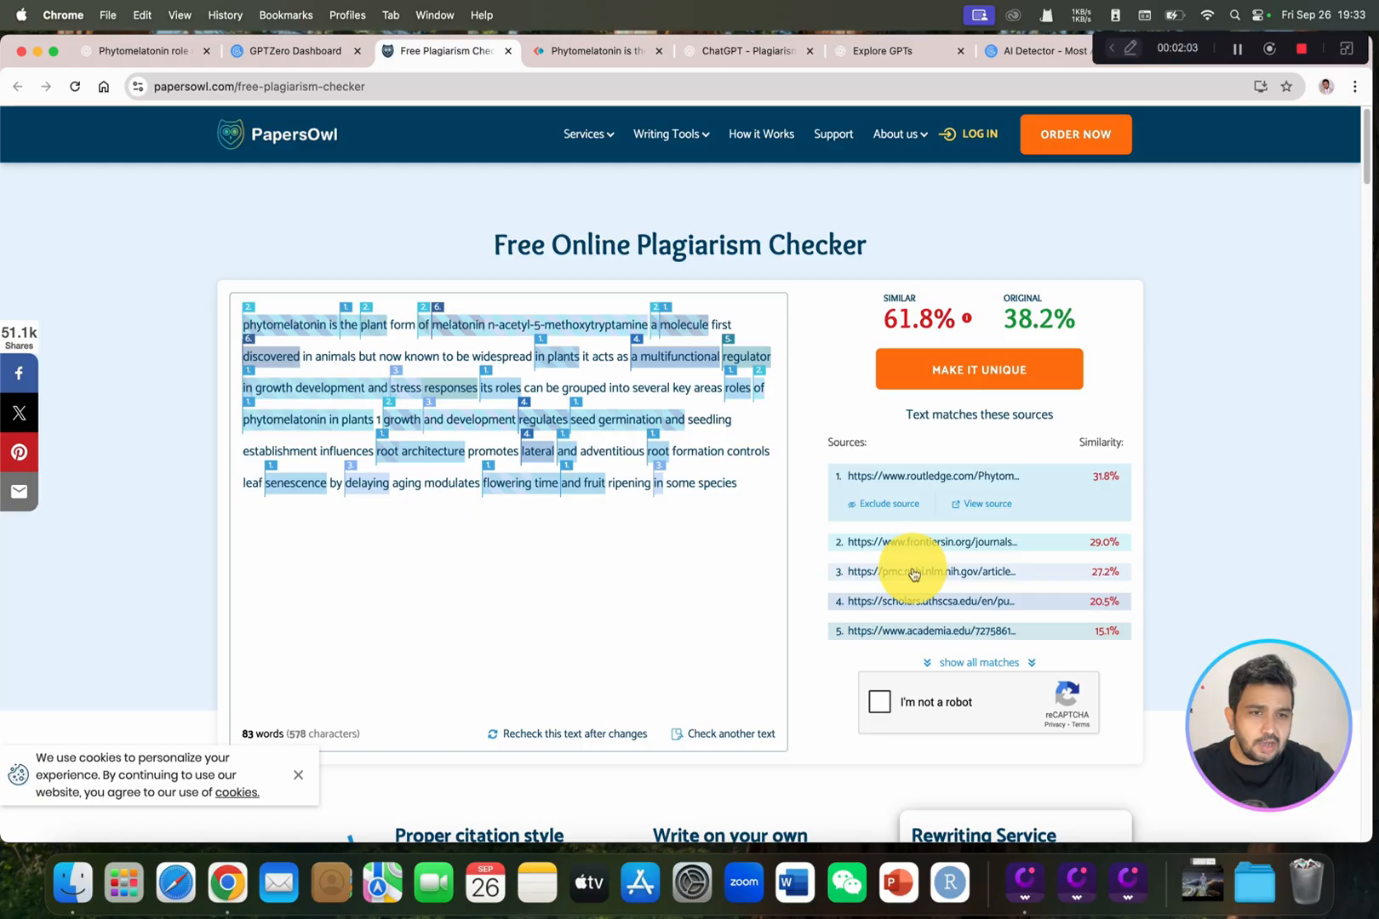
pyautogui.moveTo(921, 557)
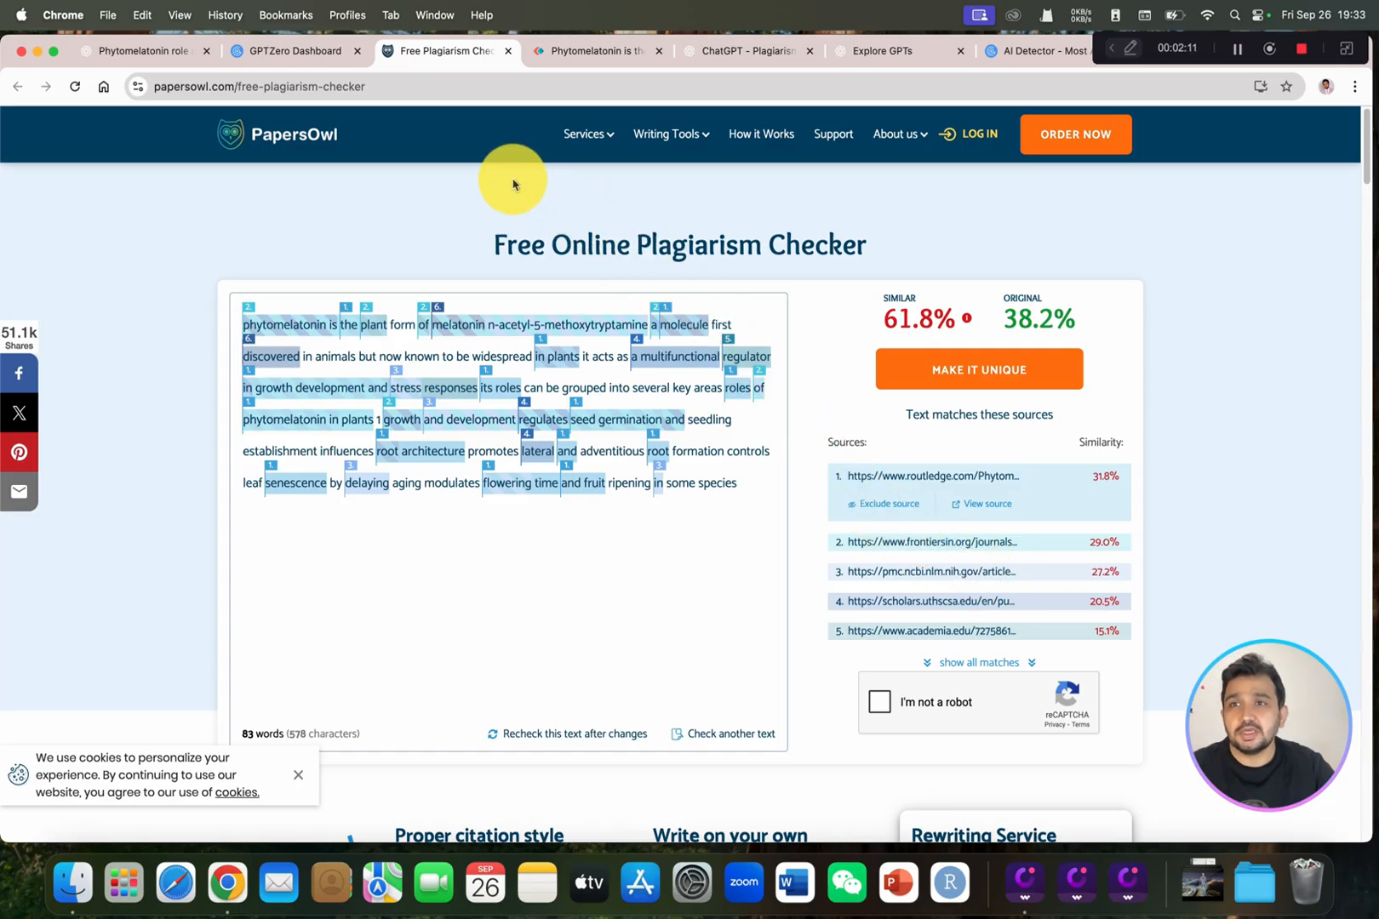
# - Return to the ChatGPT conversation holding the phytomelatonin answer
pyautogui.click(141, 50)
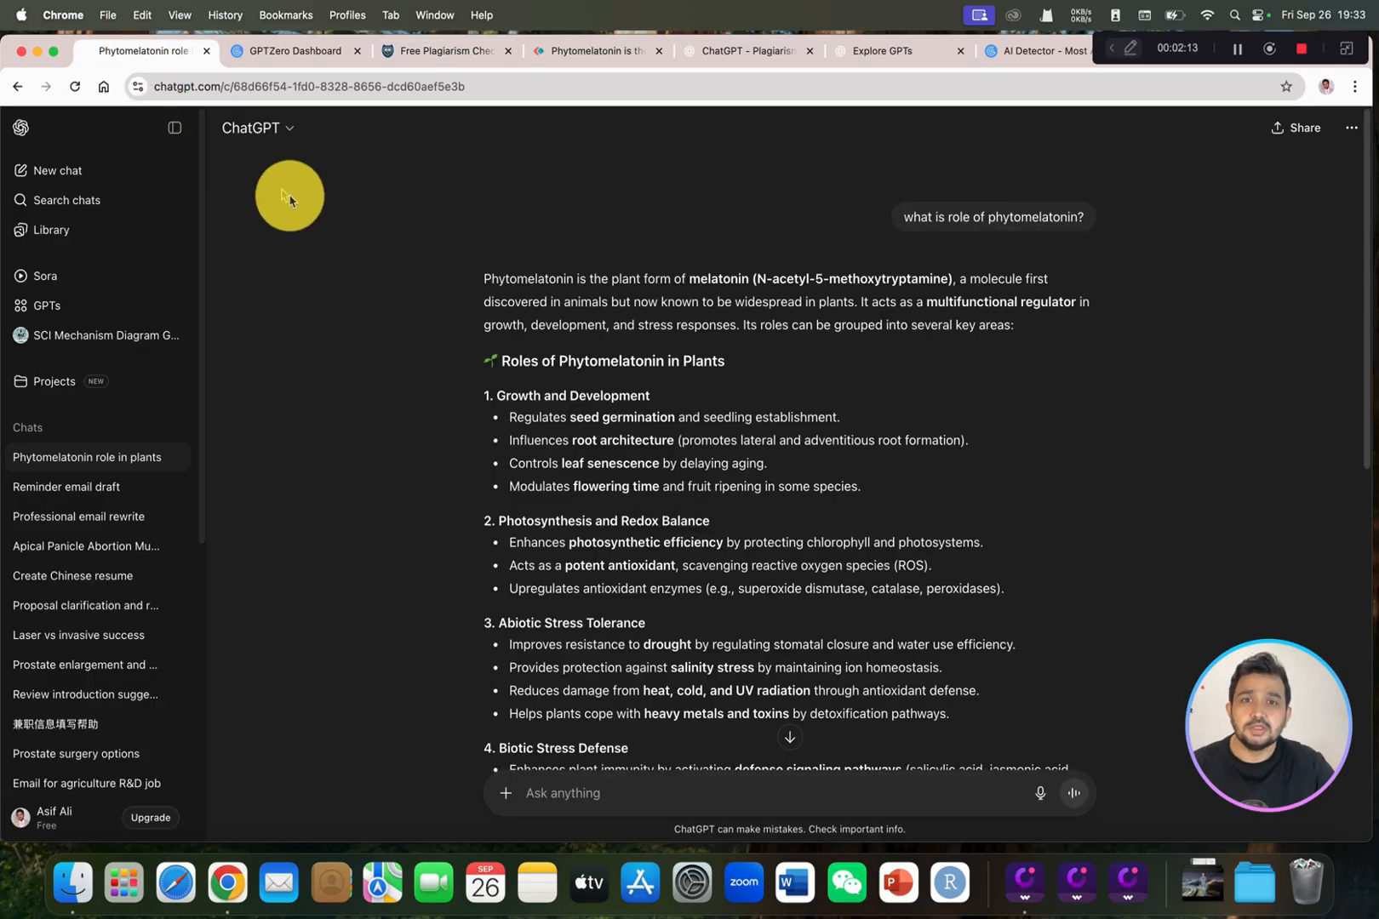
pyautogui.moveTo(320, 223)
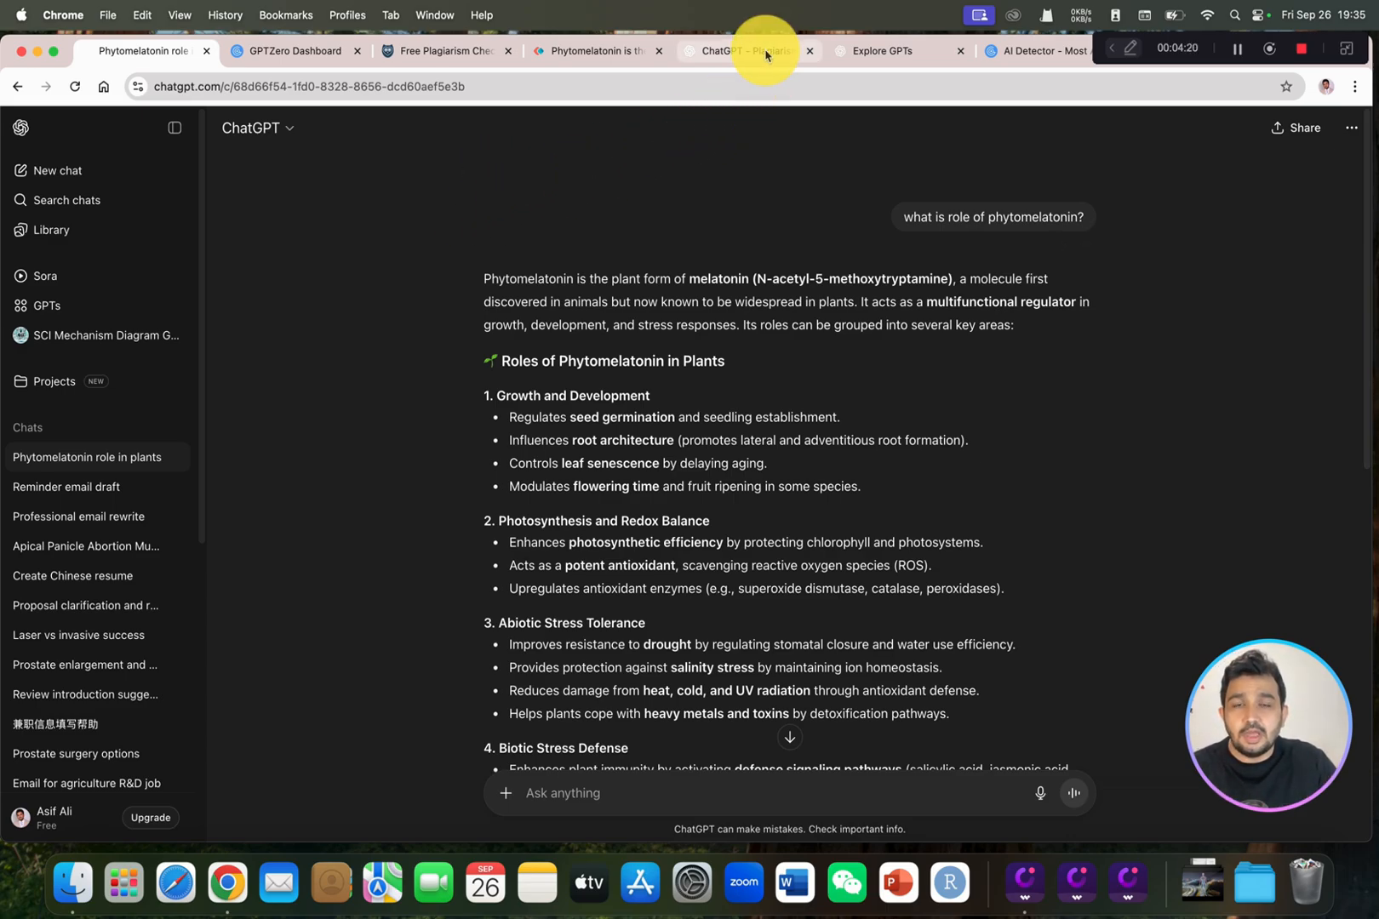
pyautogui.moveTo(746, 49)
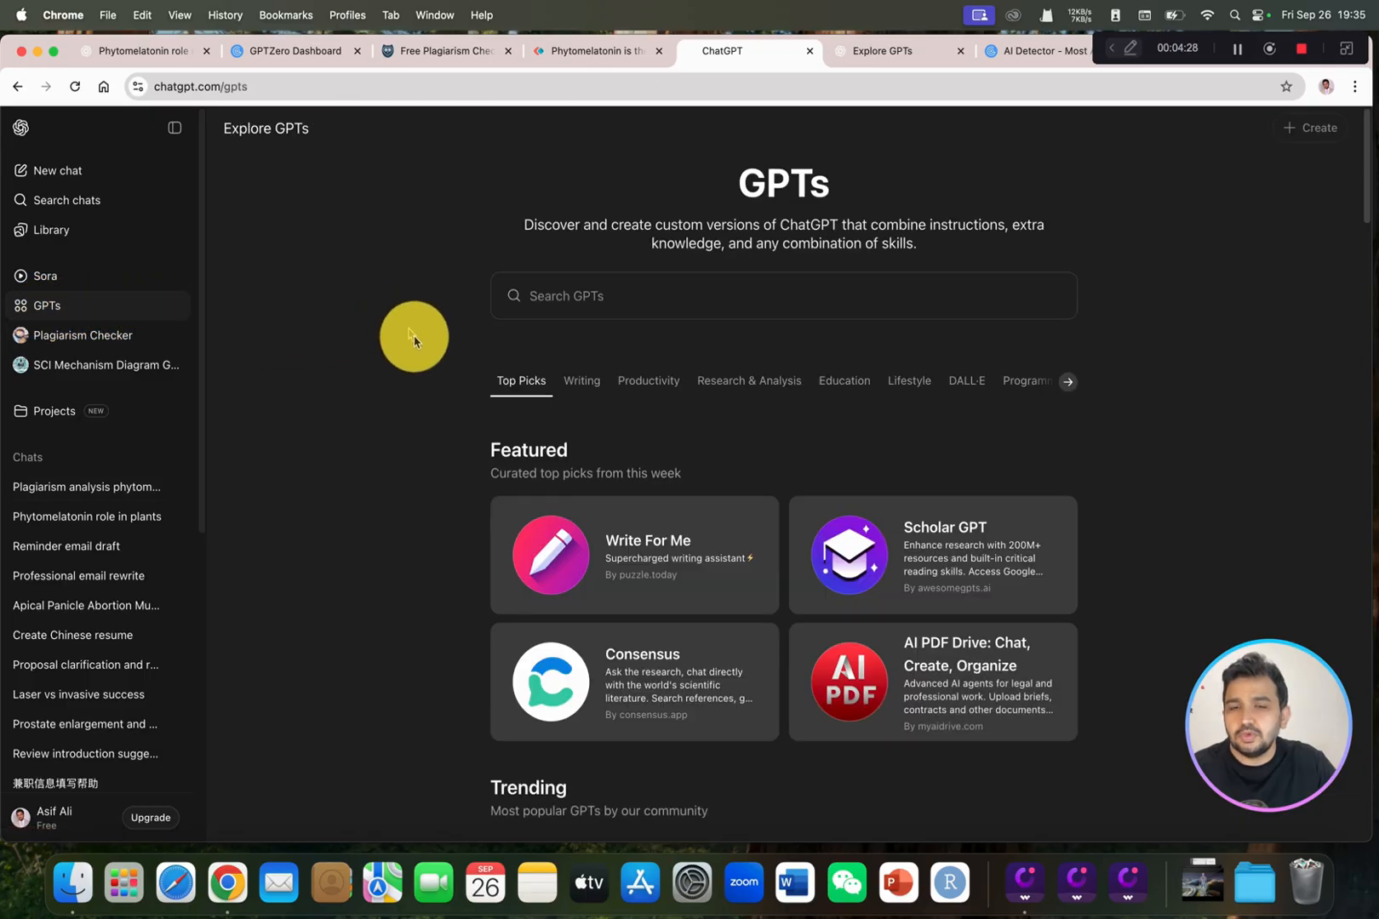
# - Search the GPT store for 'pa' and start a chat with studyx.ai's Plagiarism Checker GPT
pyautogui.click(600, 296)
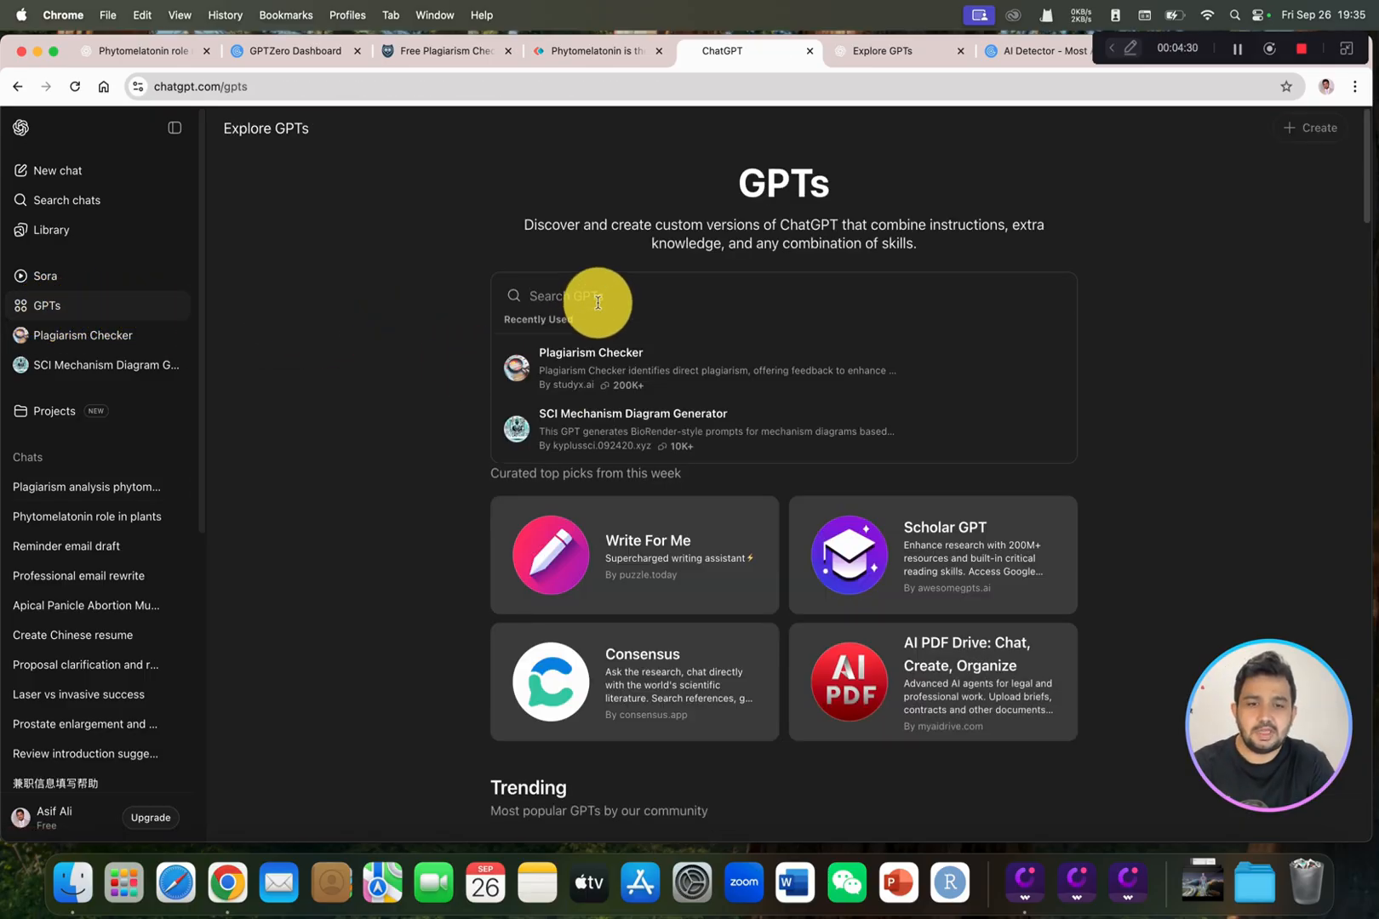
pyautogui.write('pa')
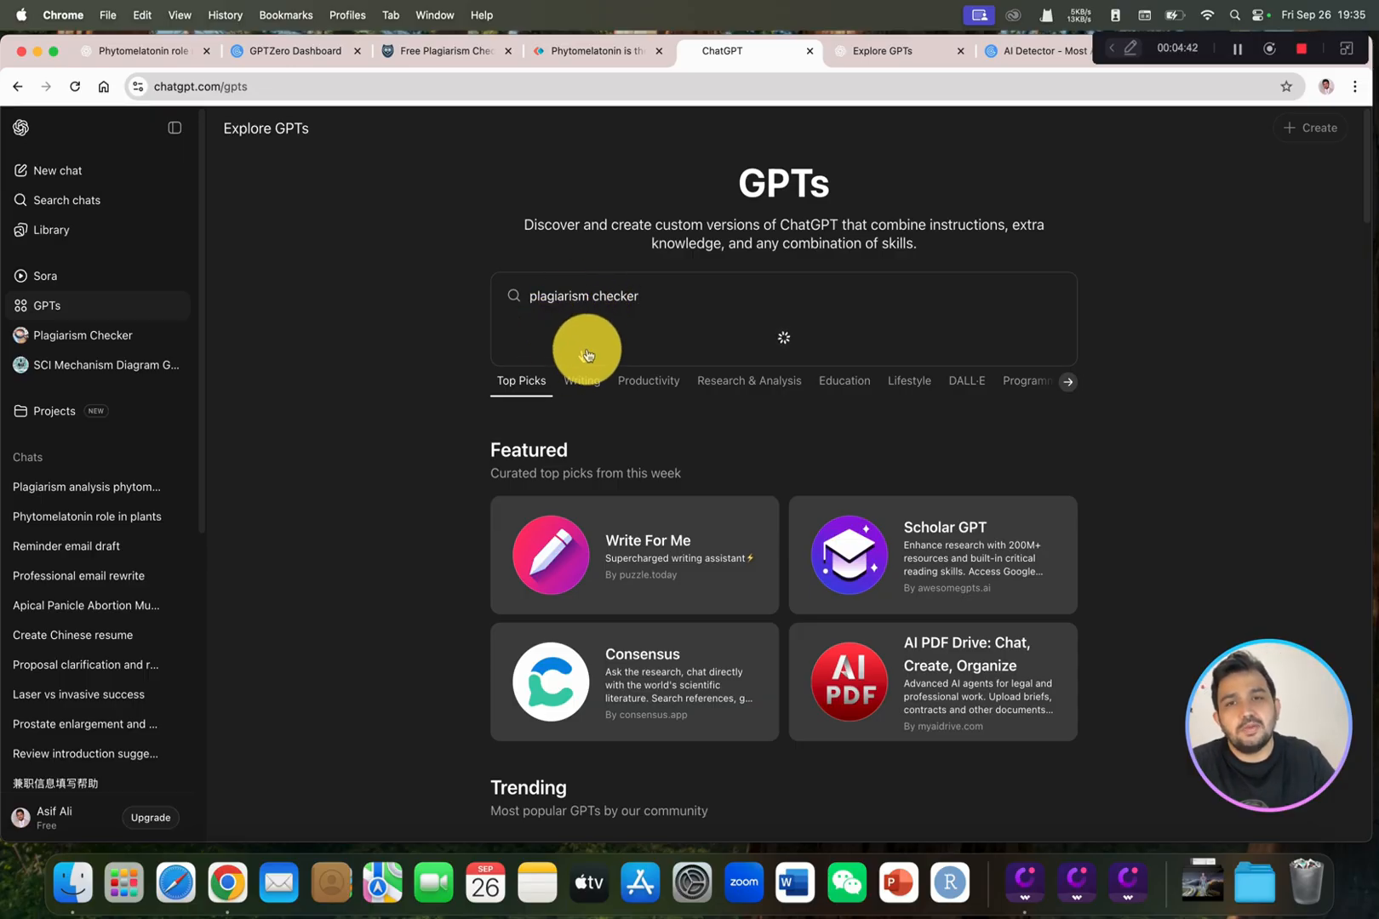
pyautogui.click(582, 296)
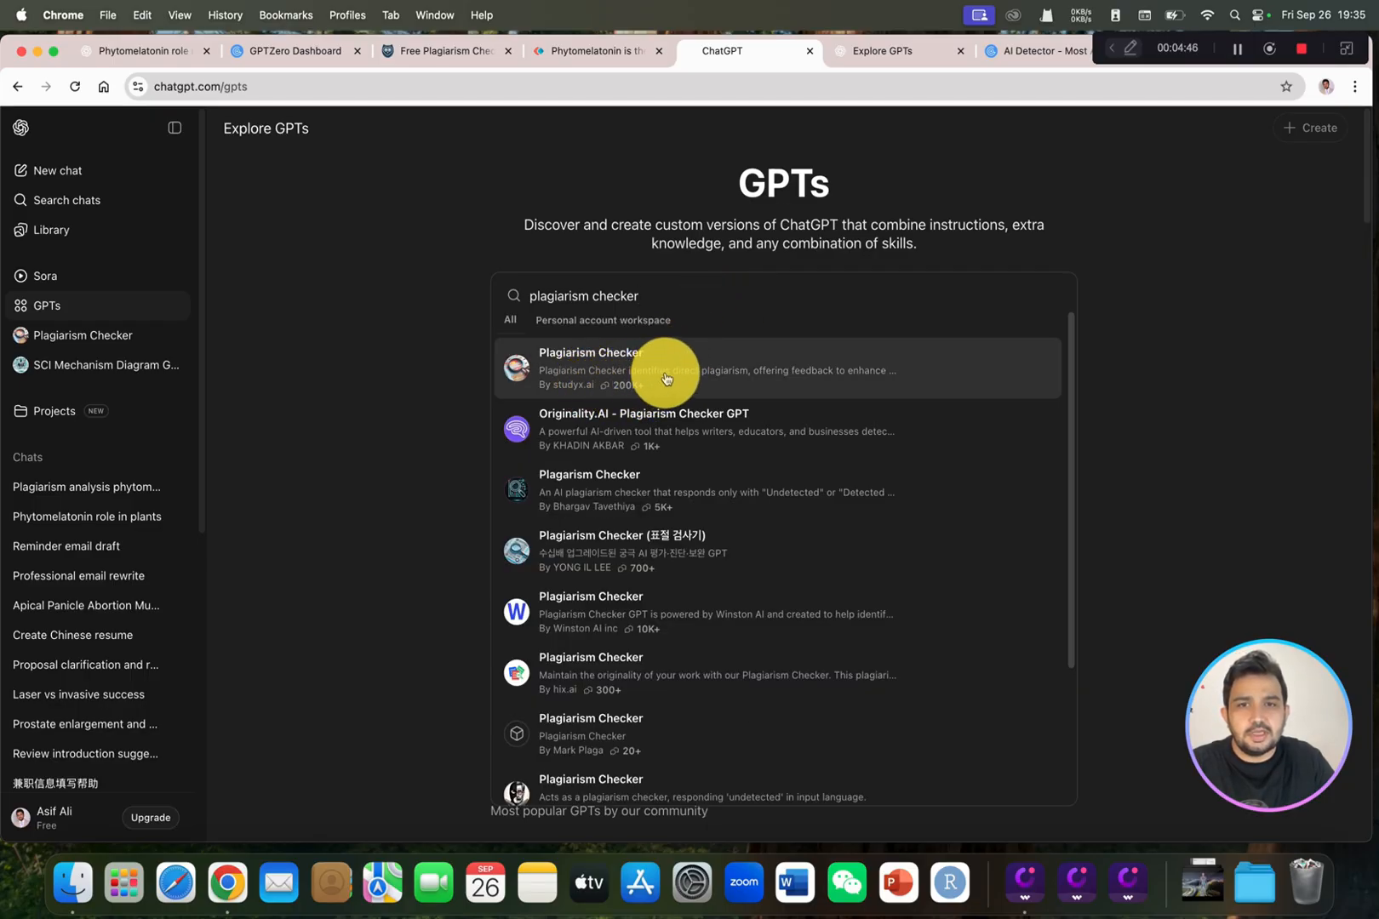
pyautogui.click(664, 368)
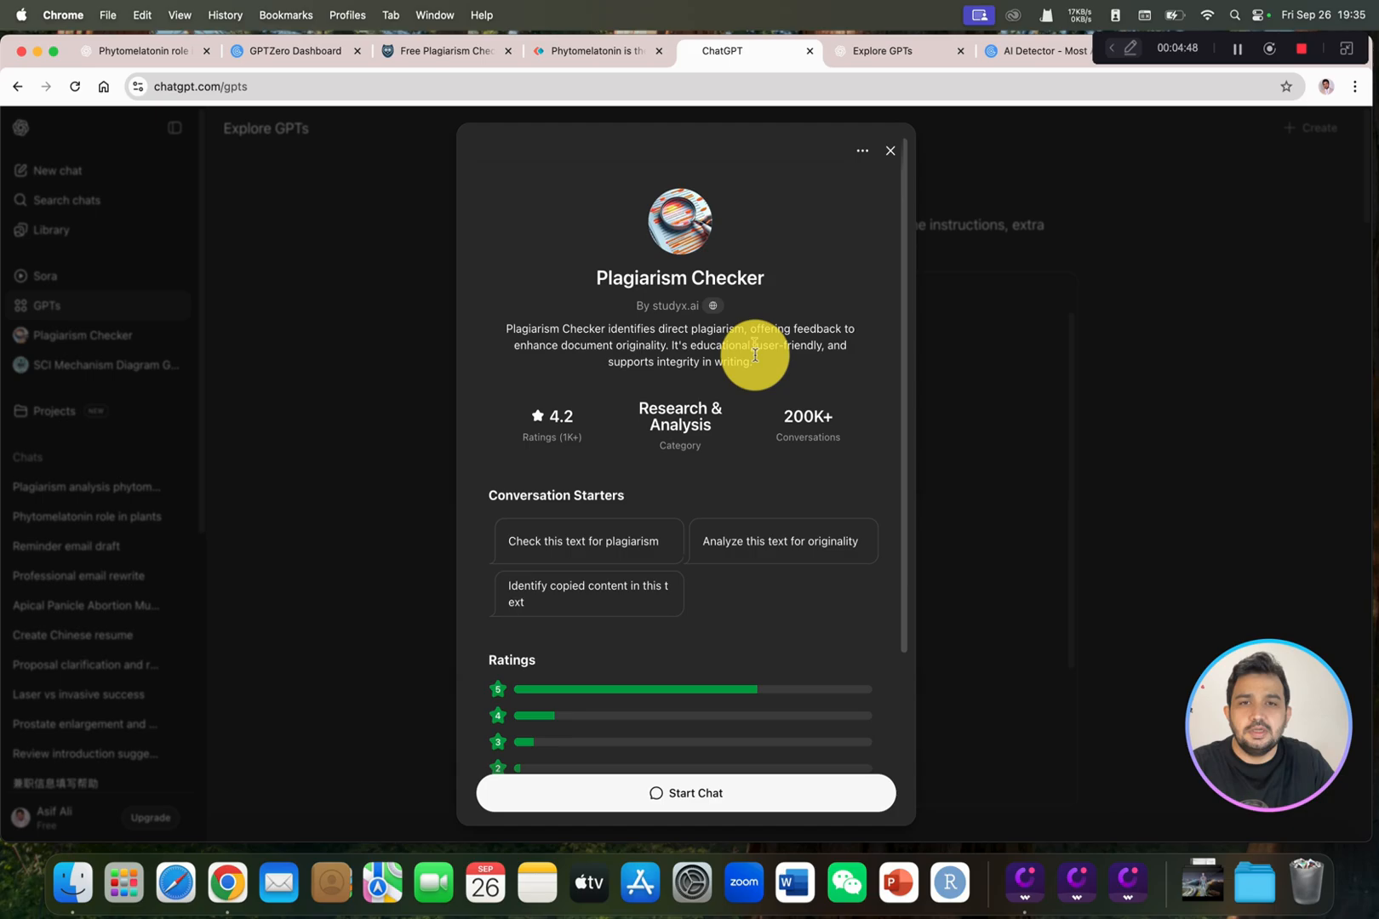
pyautogui.scroll(-3)
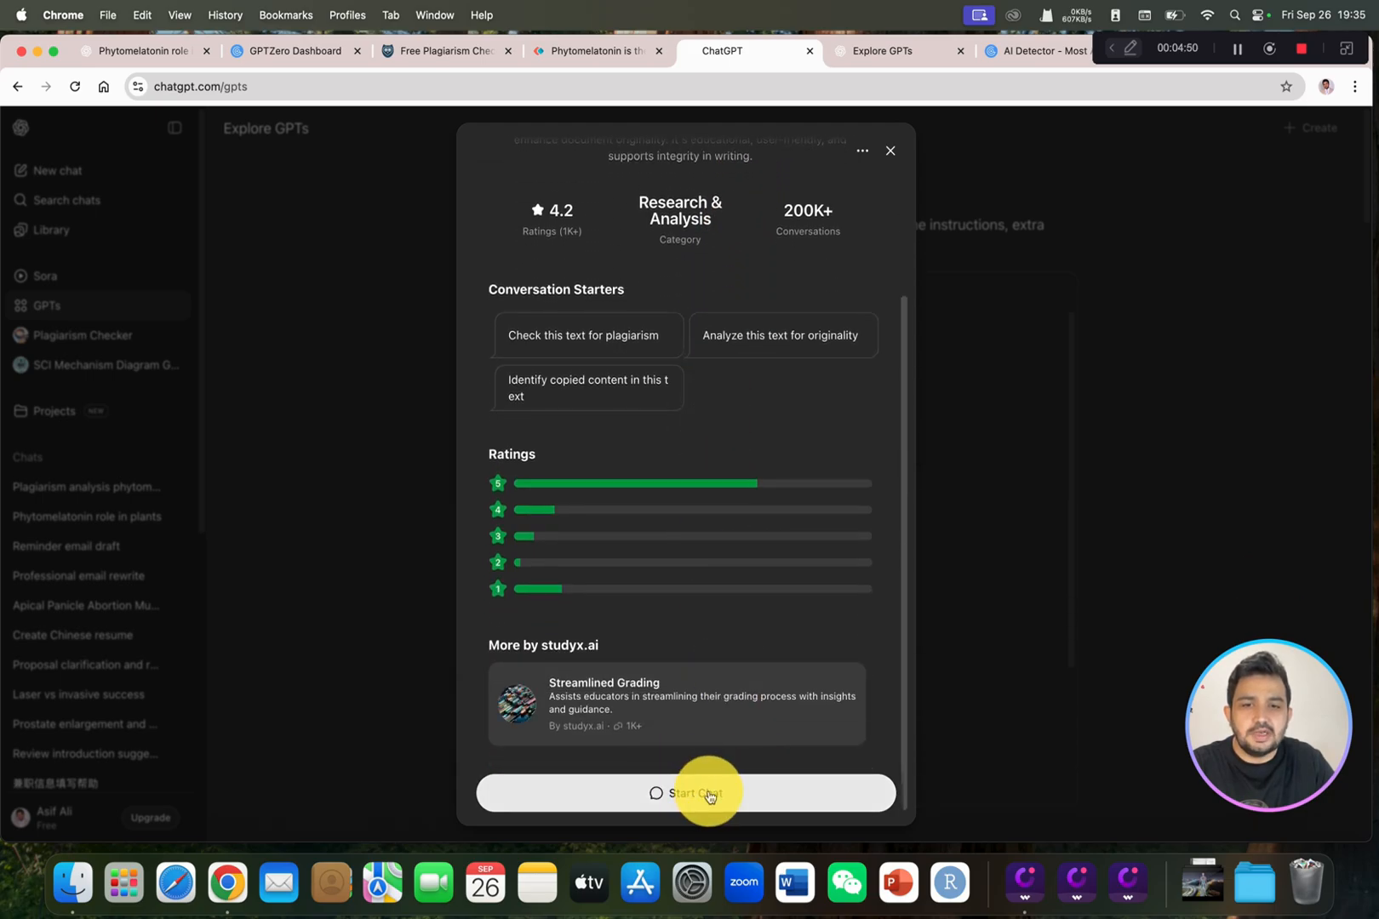
pyautogui.click(685, 794)
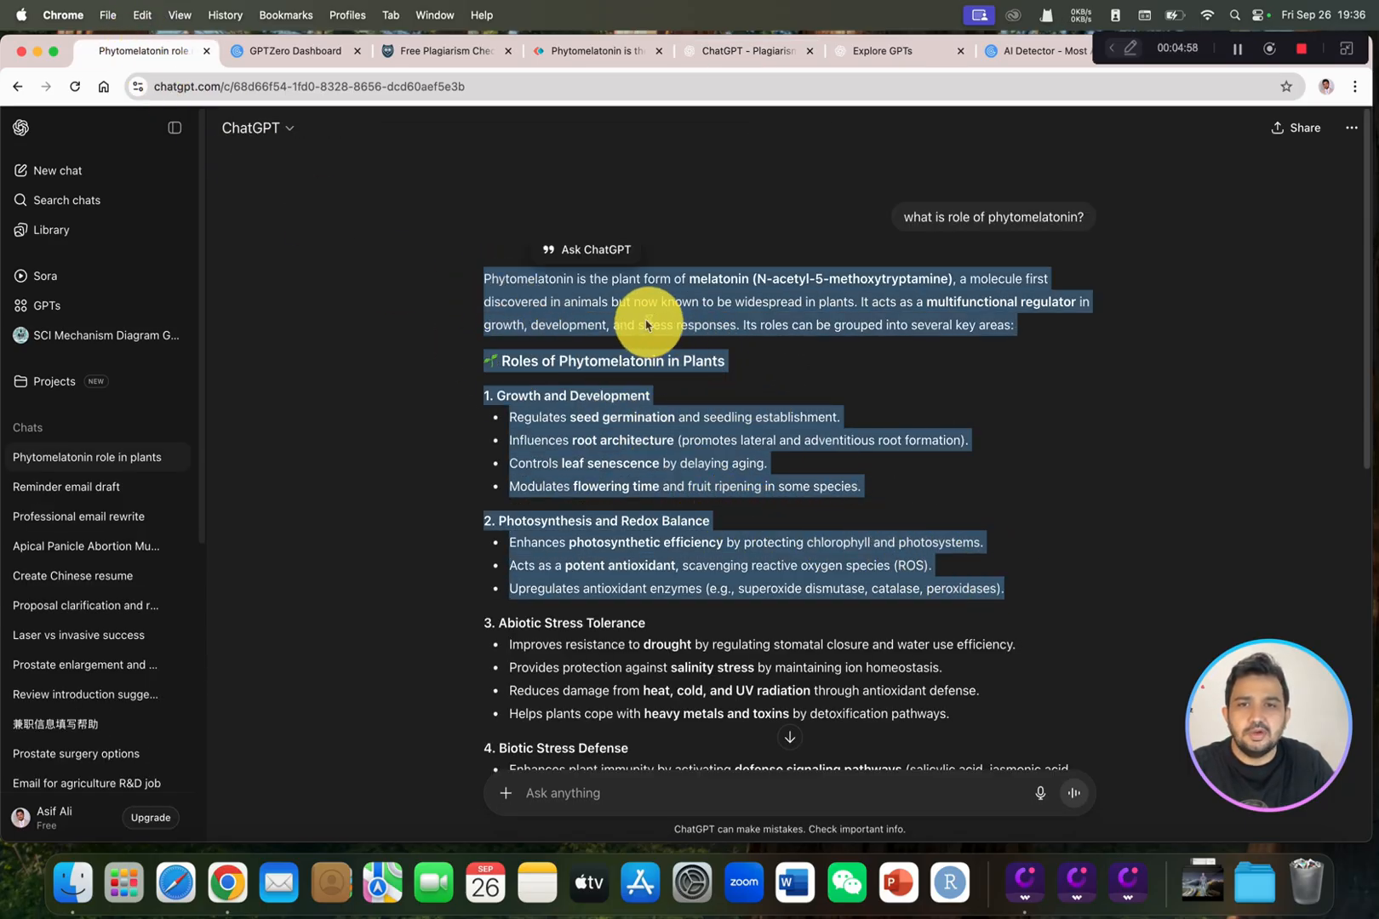
# - Bring the Plagiarism Checker chat forward with the passage pasted in its message box
pyautogui.click(882, 49)
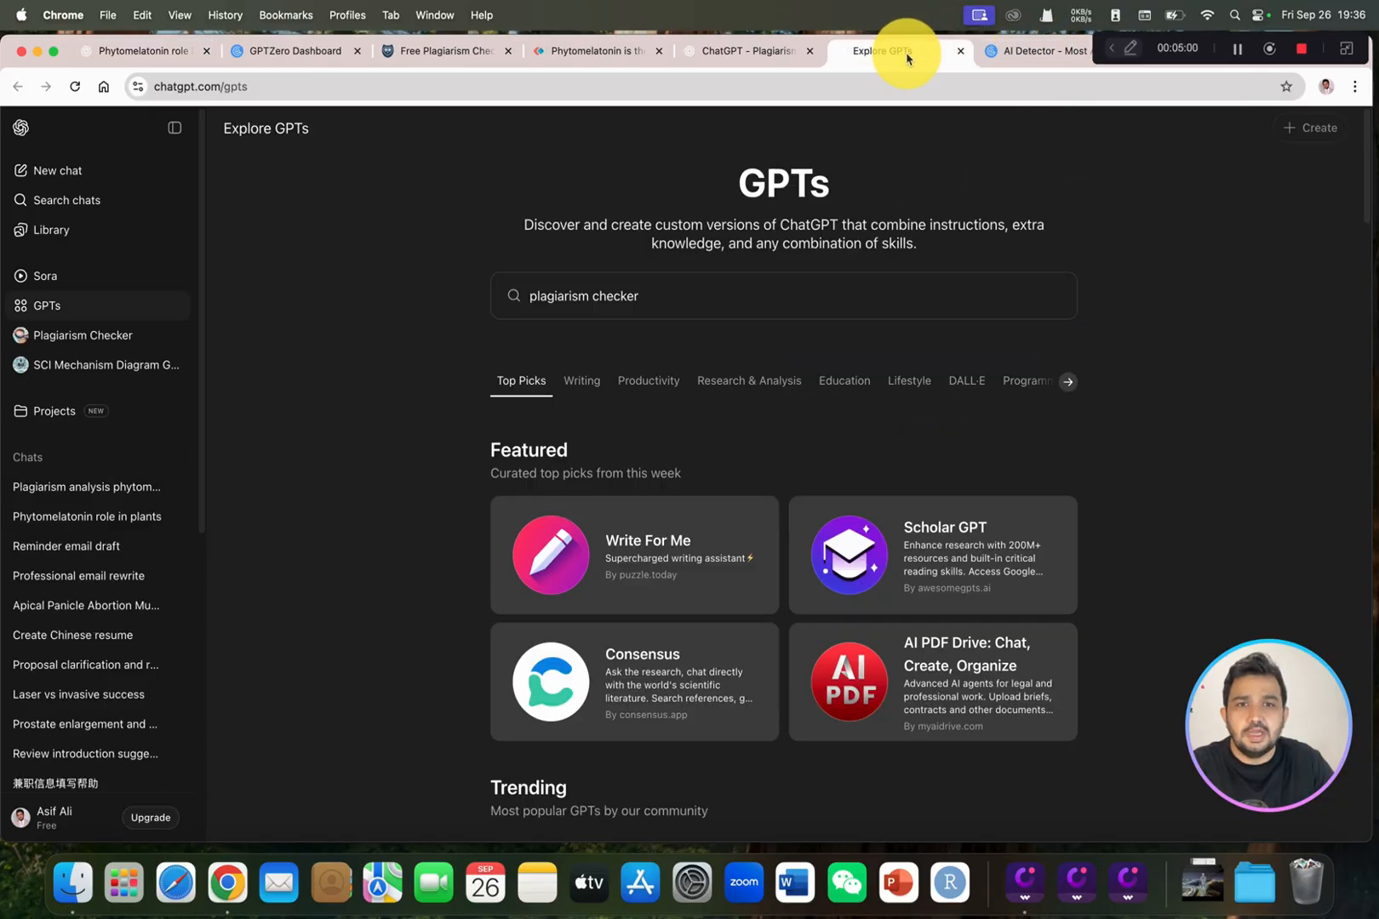
pyautogui.click(1037, 50)
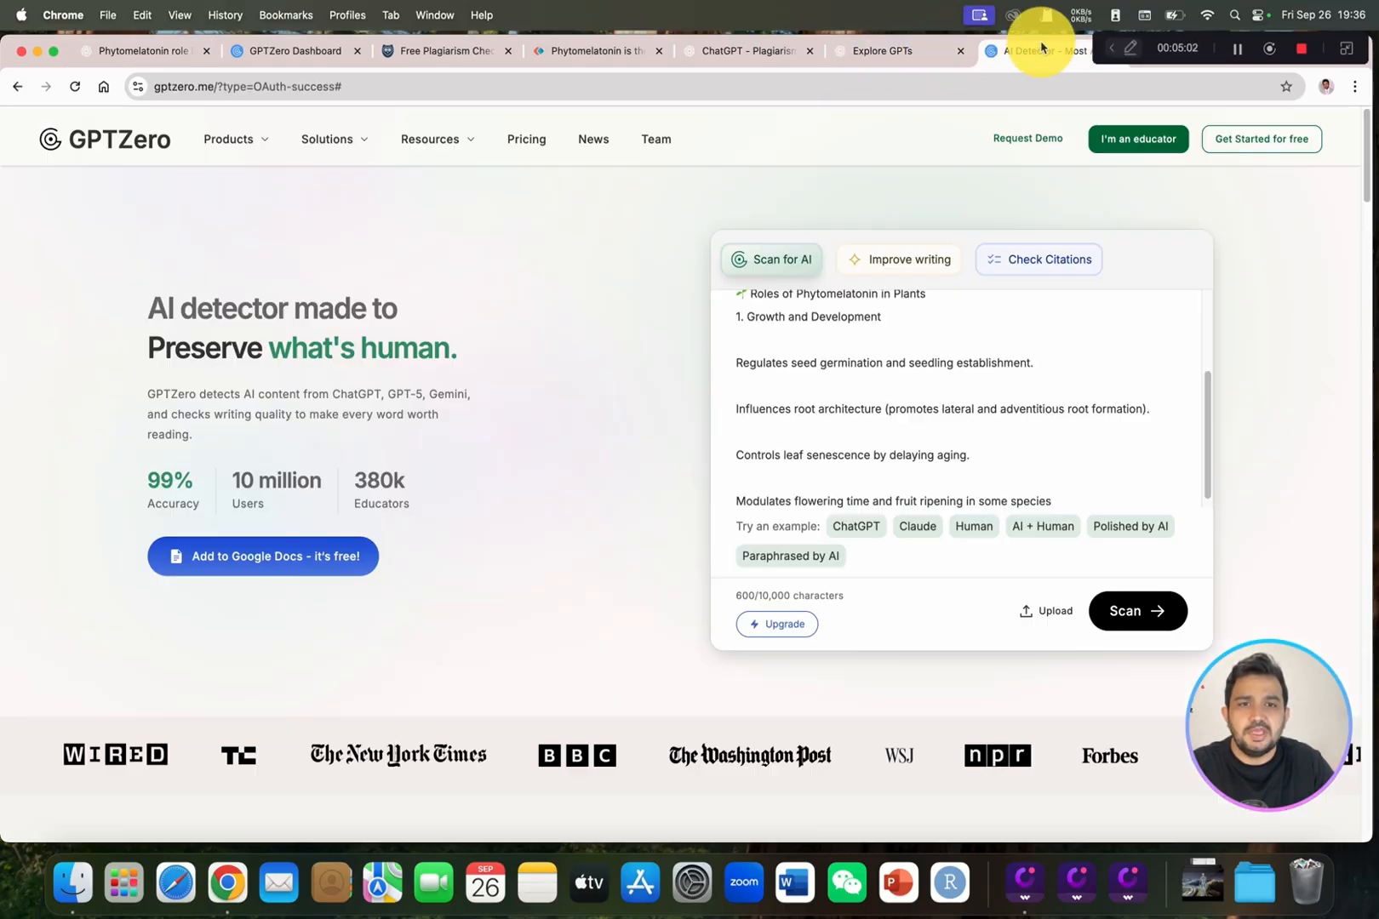
pyautogui.click(747, 49)
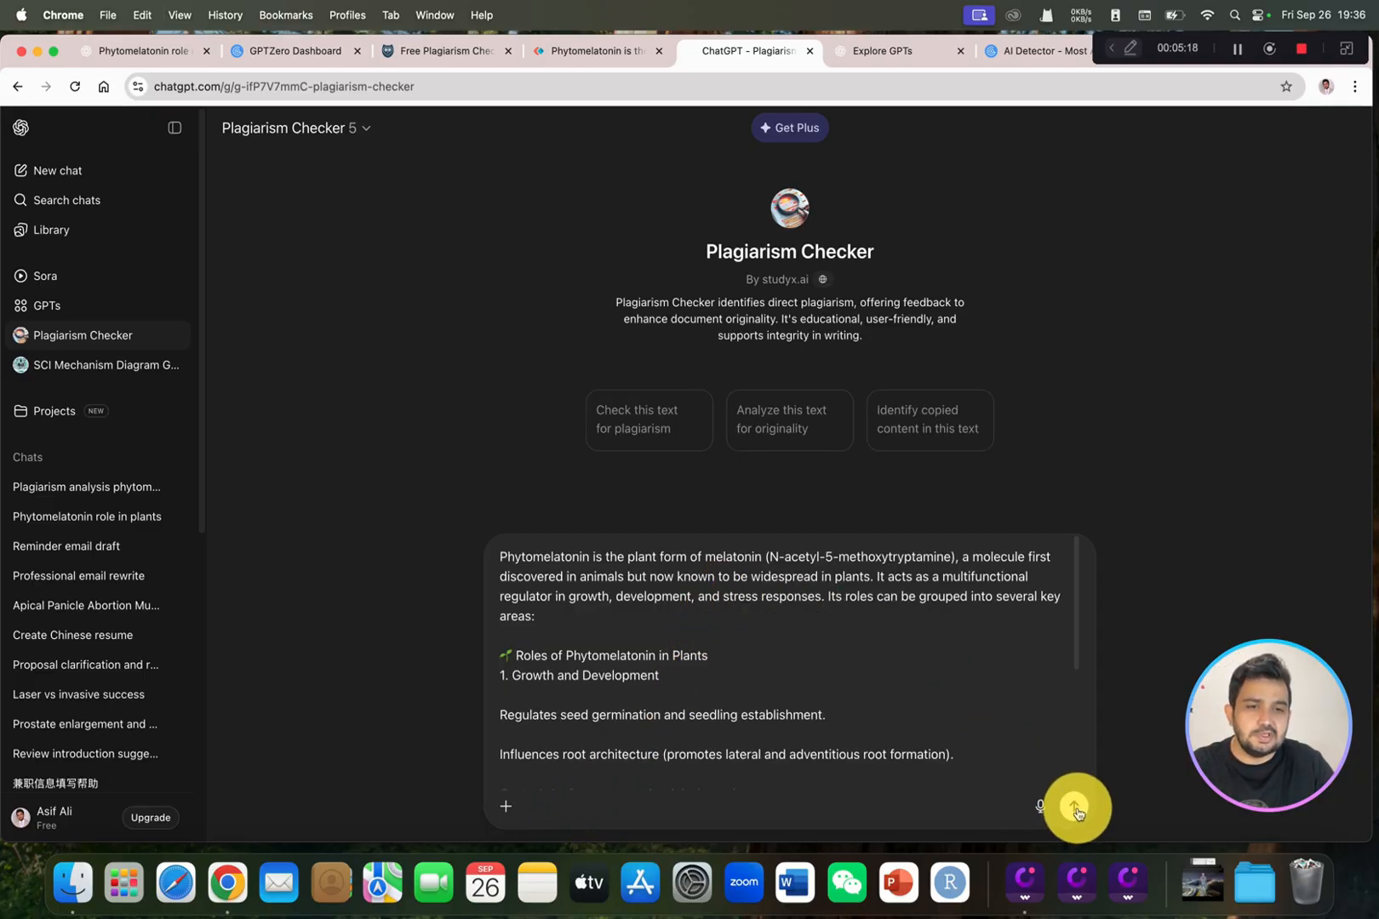
# - Submit the passage and read the verdict: high overlap risk with paraphrasing suggestions
pyautogui.click(1074, 807)
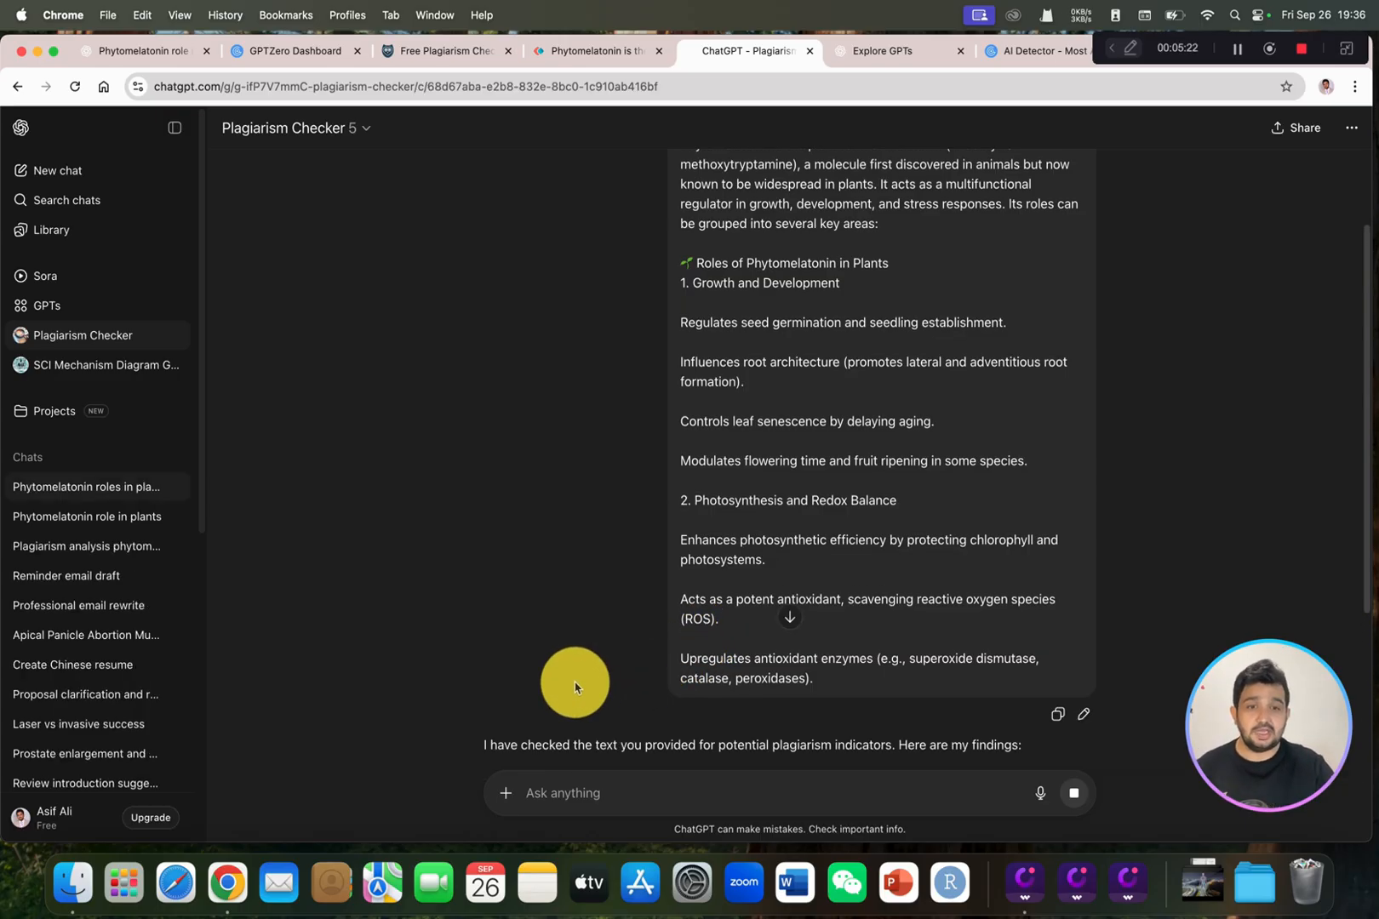
pyautogui.scroll(-3)
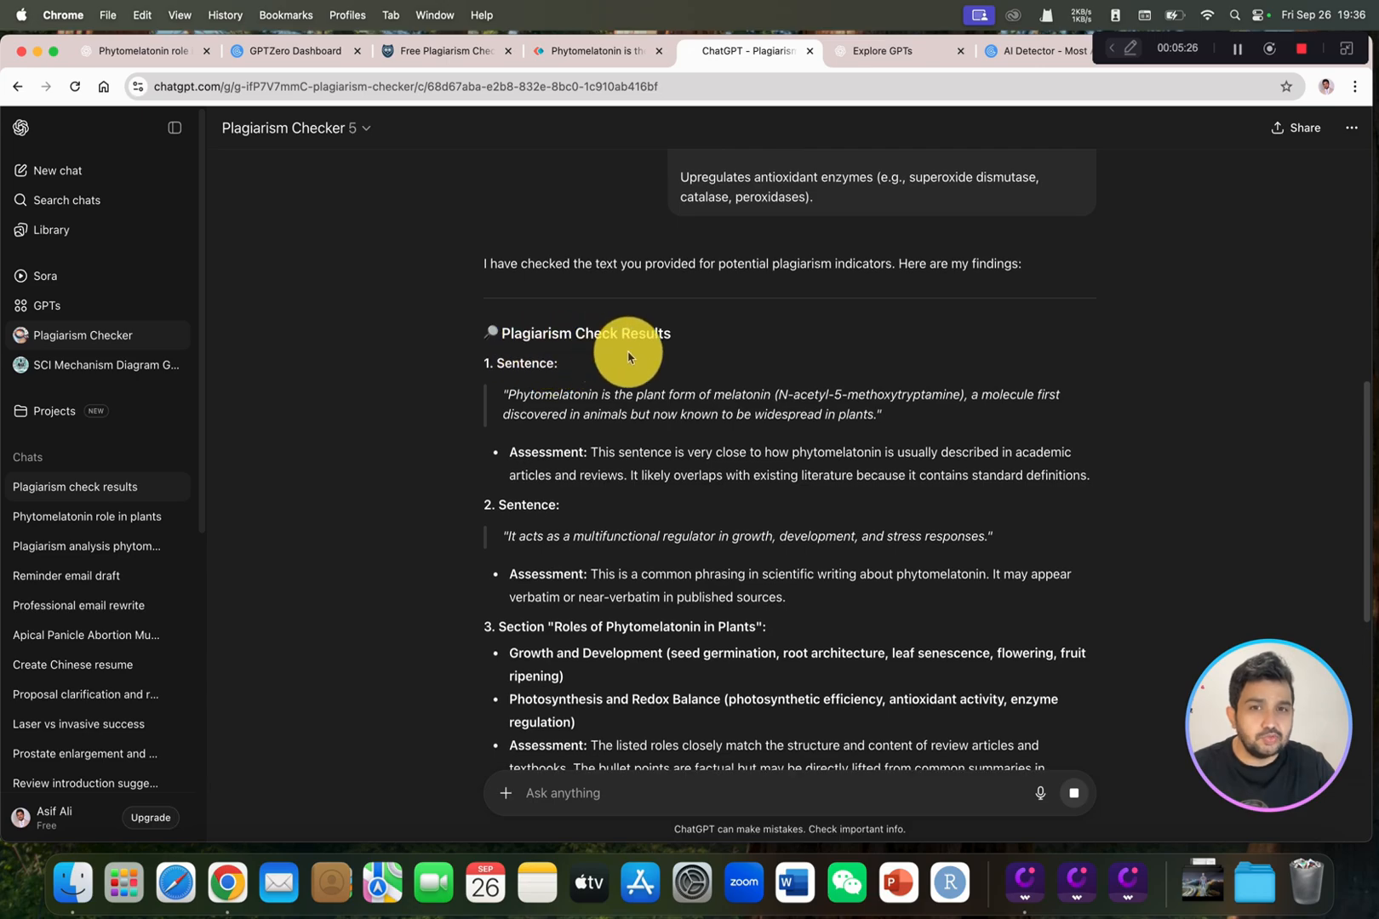
pyautogui.scroll(-3)
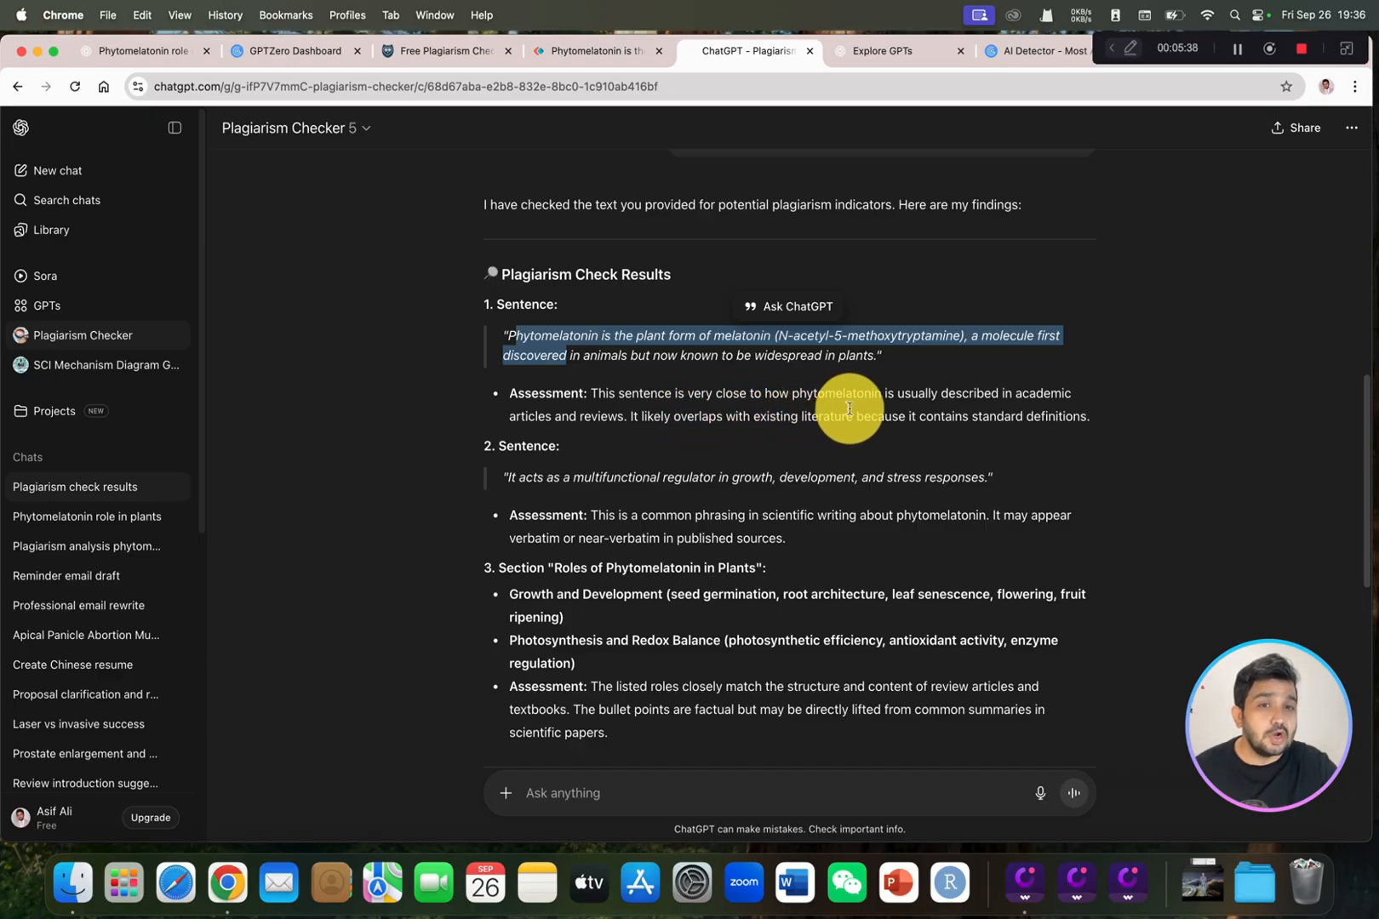
pyautogui.moveTo(950, 411)
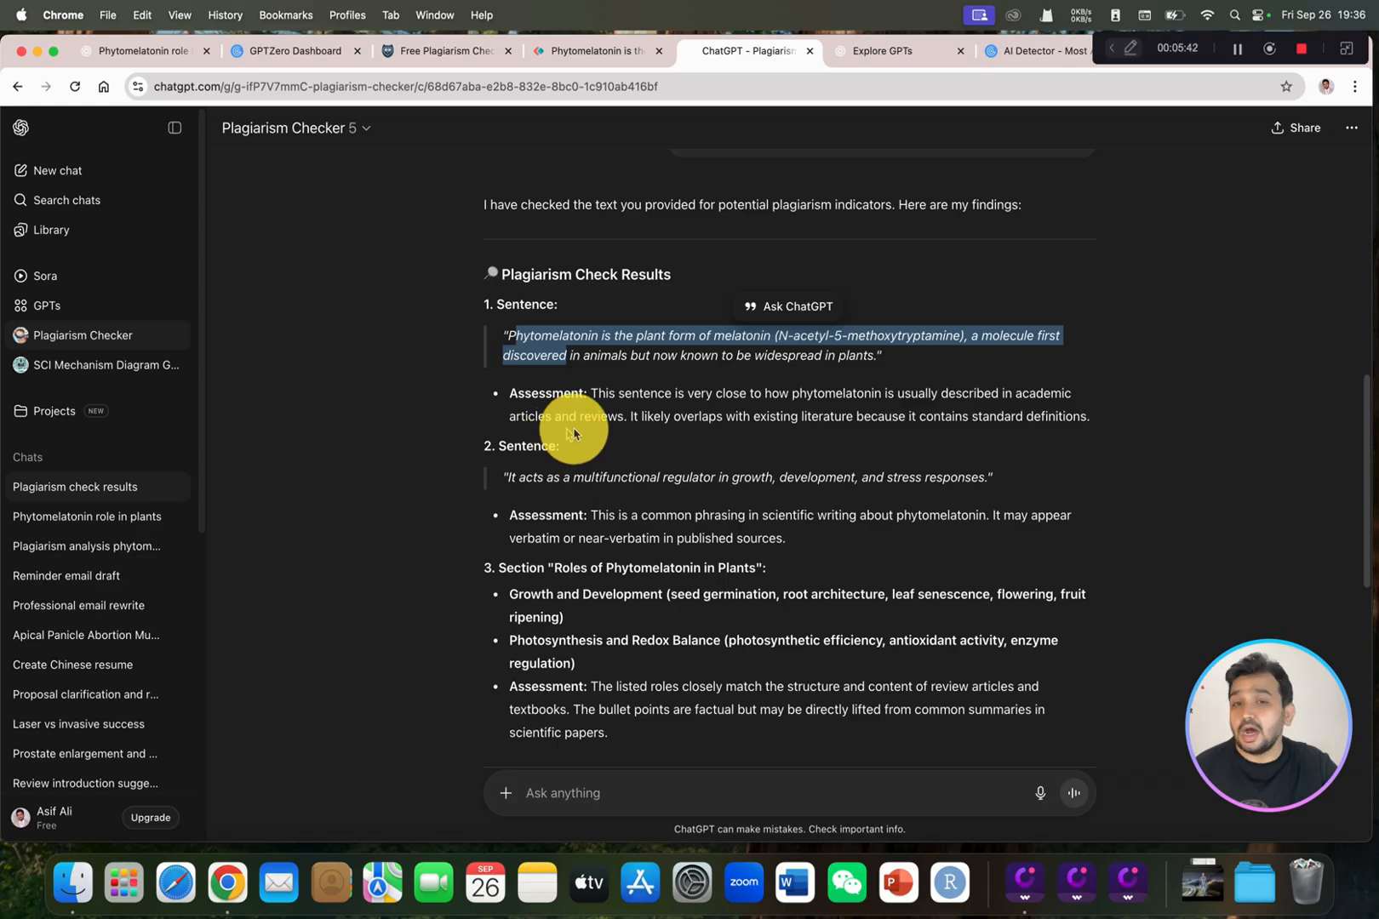
pyautogui.scroll(-3)
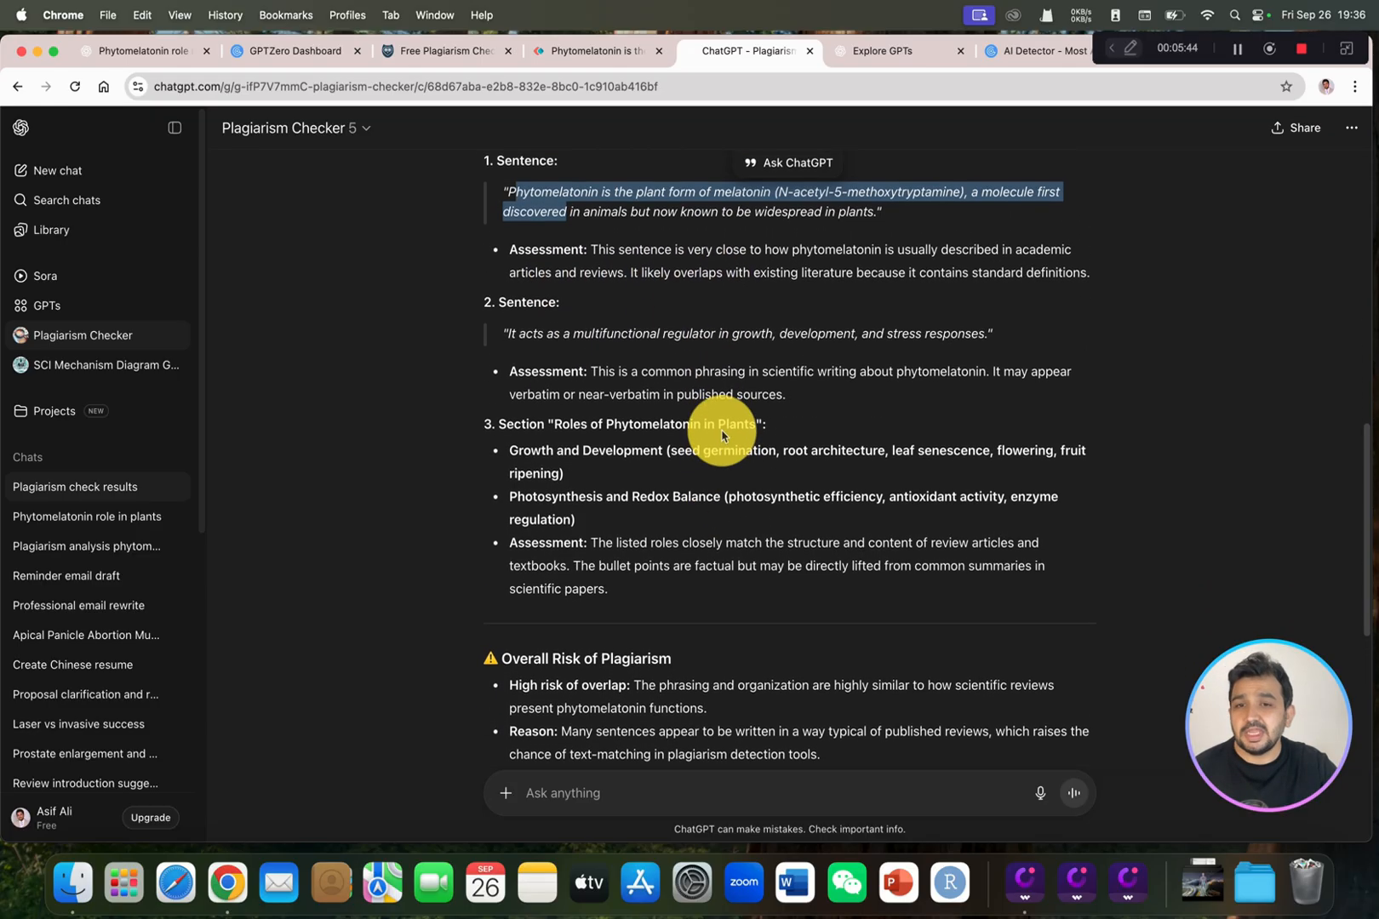
pyautogui.scroll(-3)
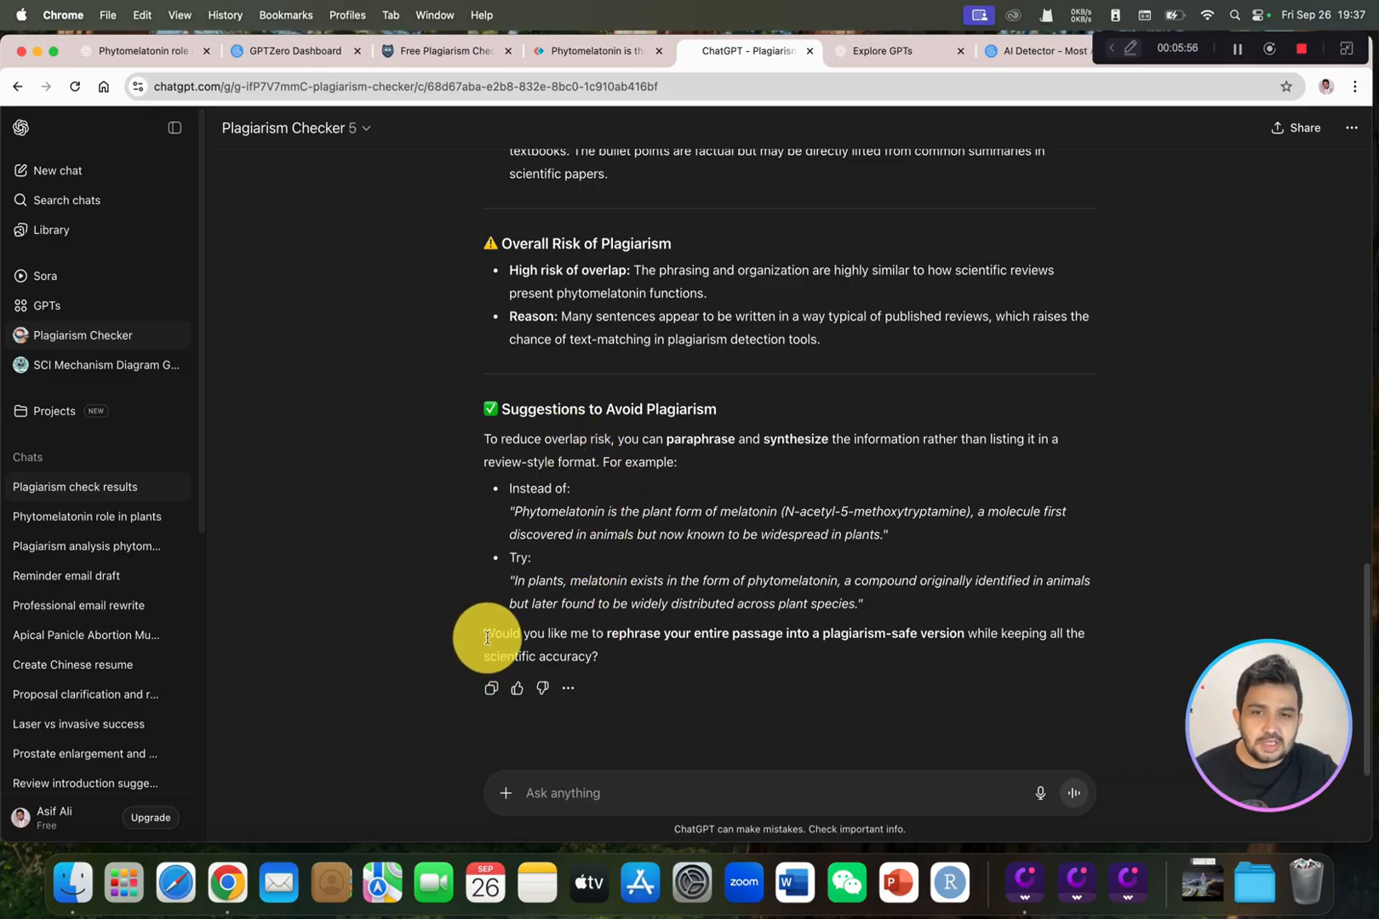
pyautogui.moveTo(489, 633); pyautogui.dragTo(598, 655)
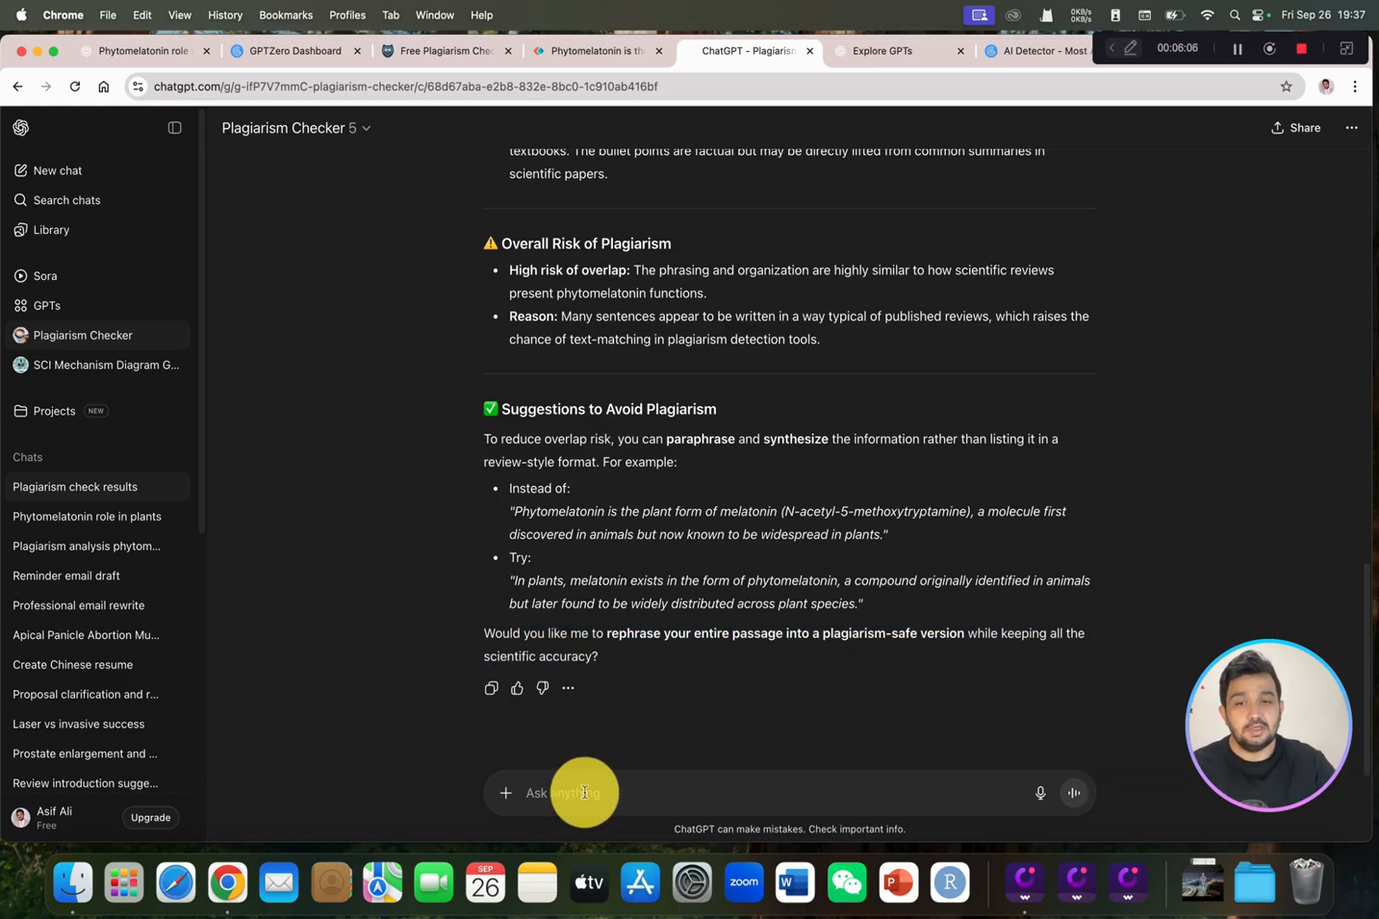
# - Reply 'yes' to rephrase the whole text and copy the rephrased passage for PapersOwl
pyautogui.write('yes')
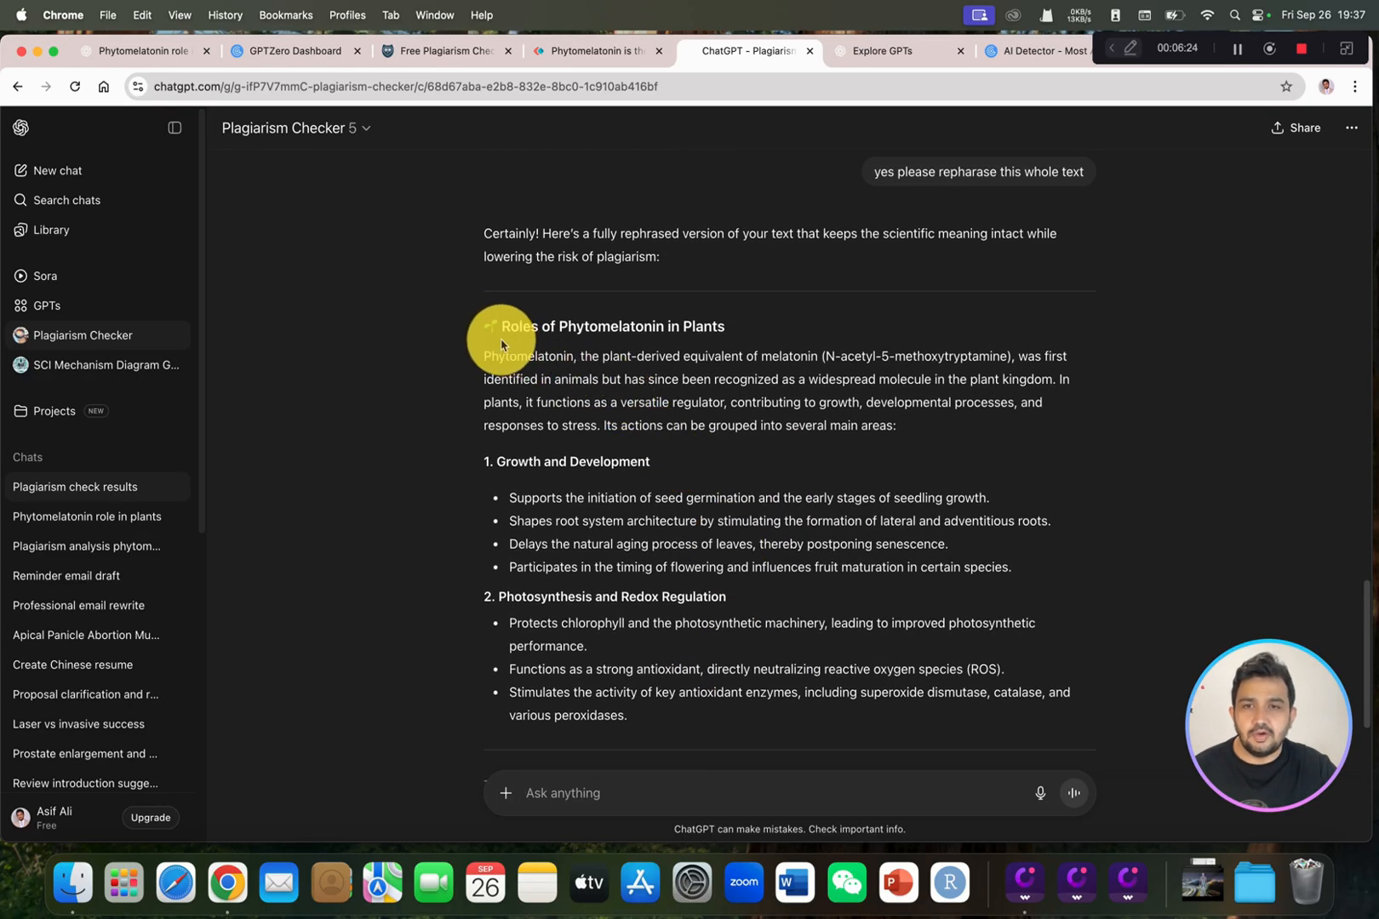
pyautogui.moveTo(500, 325); pyautogui.dragTo(628, 715)
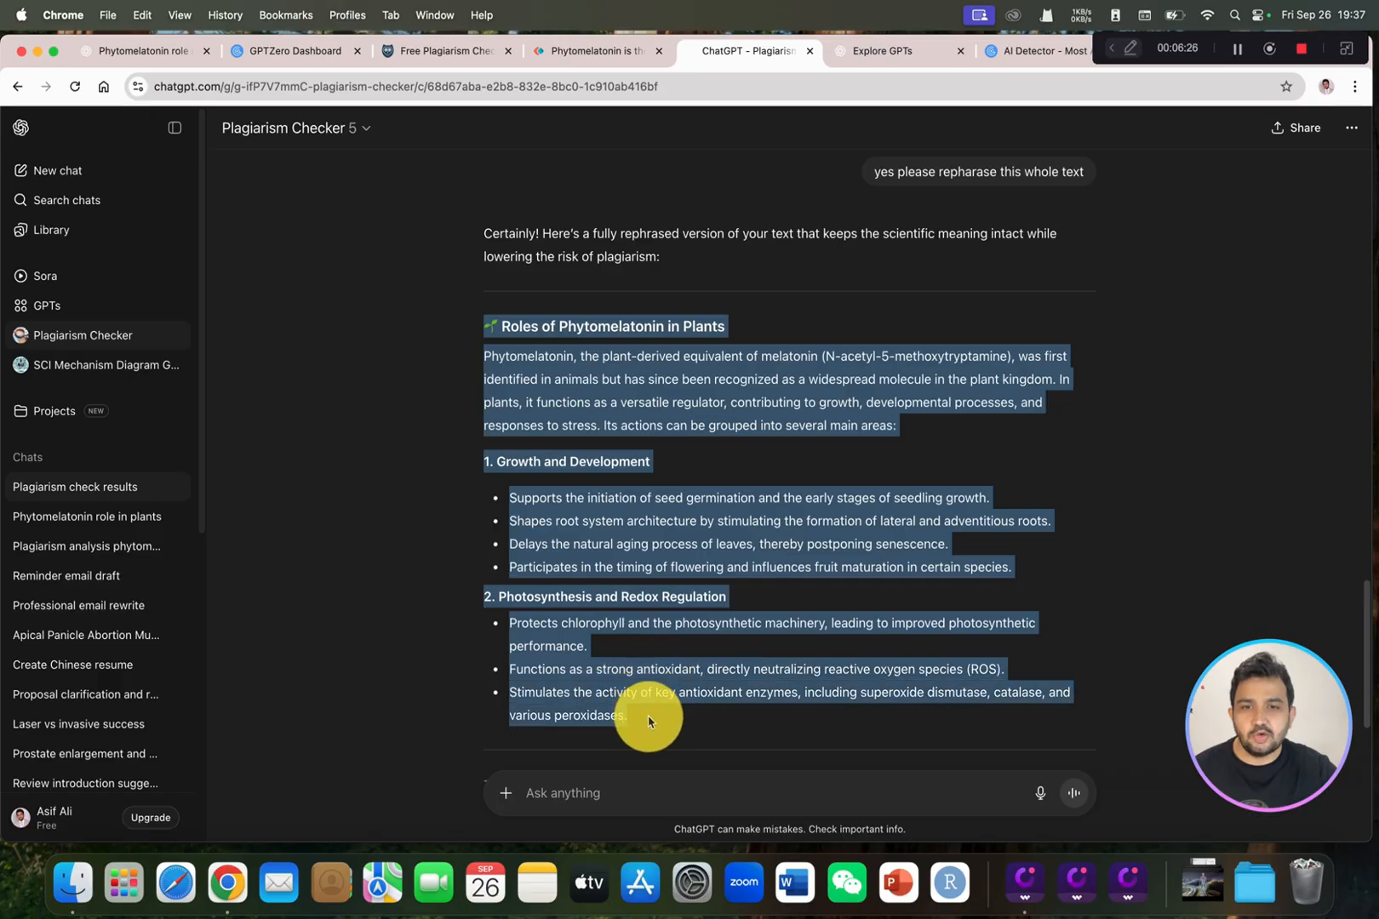
pyautogui.rightClick(648, 722)
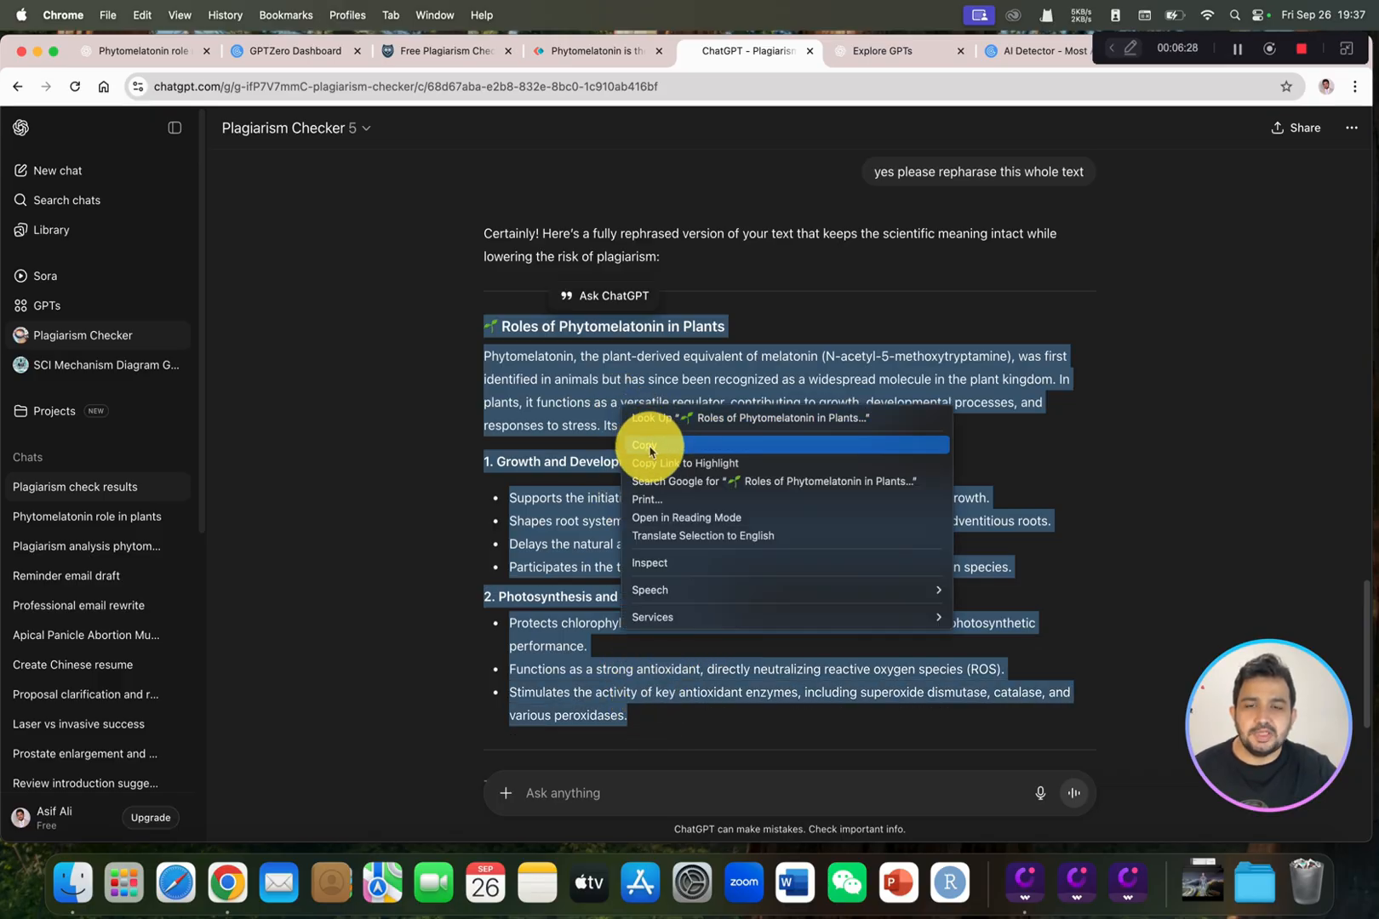
pyautogui.click(642, 444)
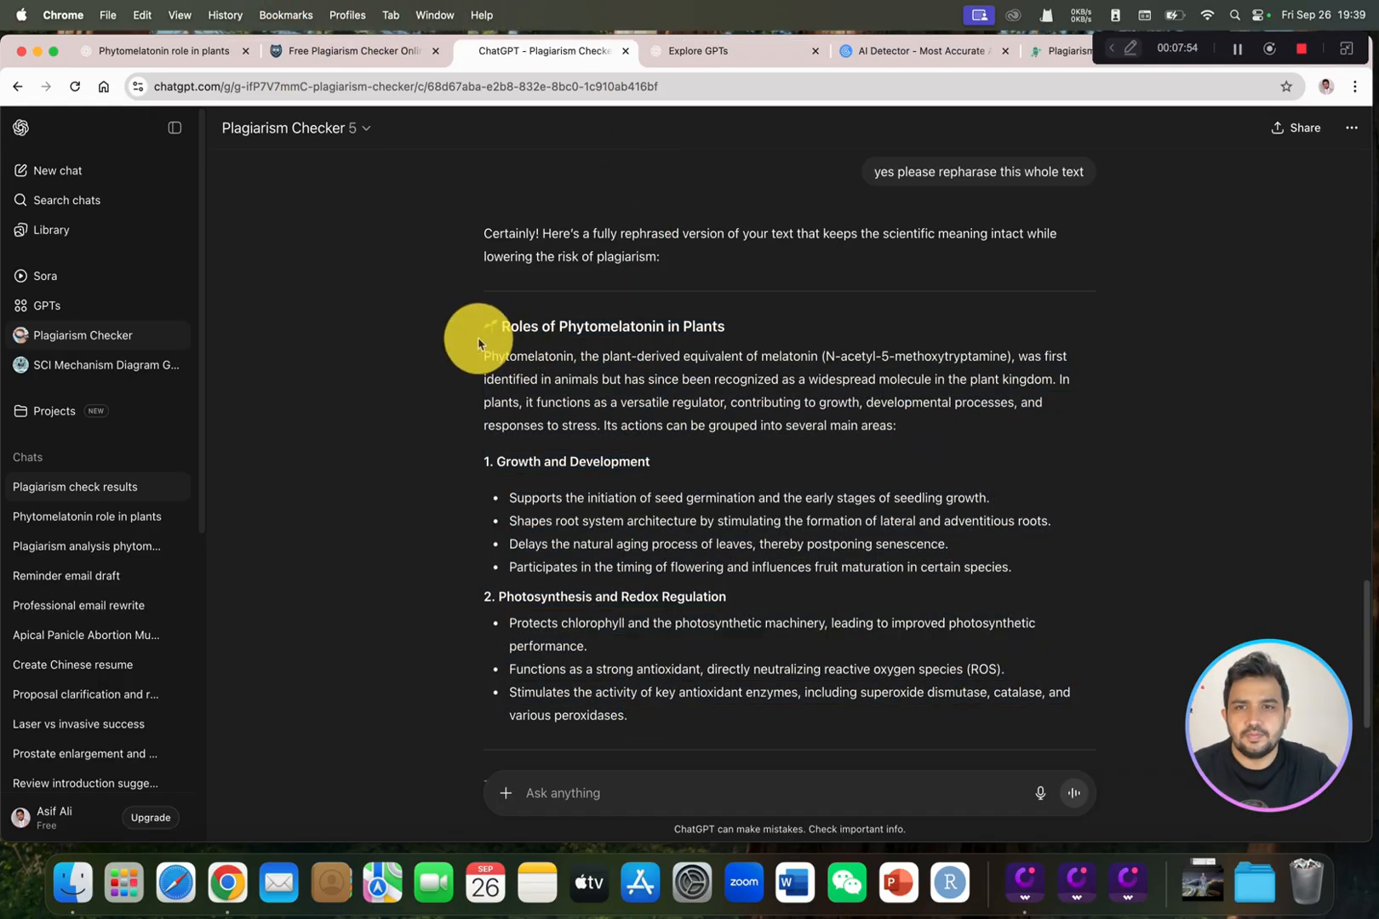
pyautogui.moveTo(486, 327); pyautogui.dragTo(734, 685)
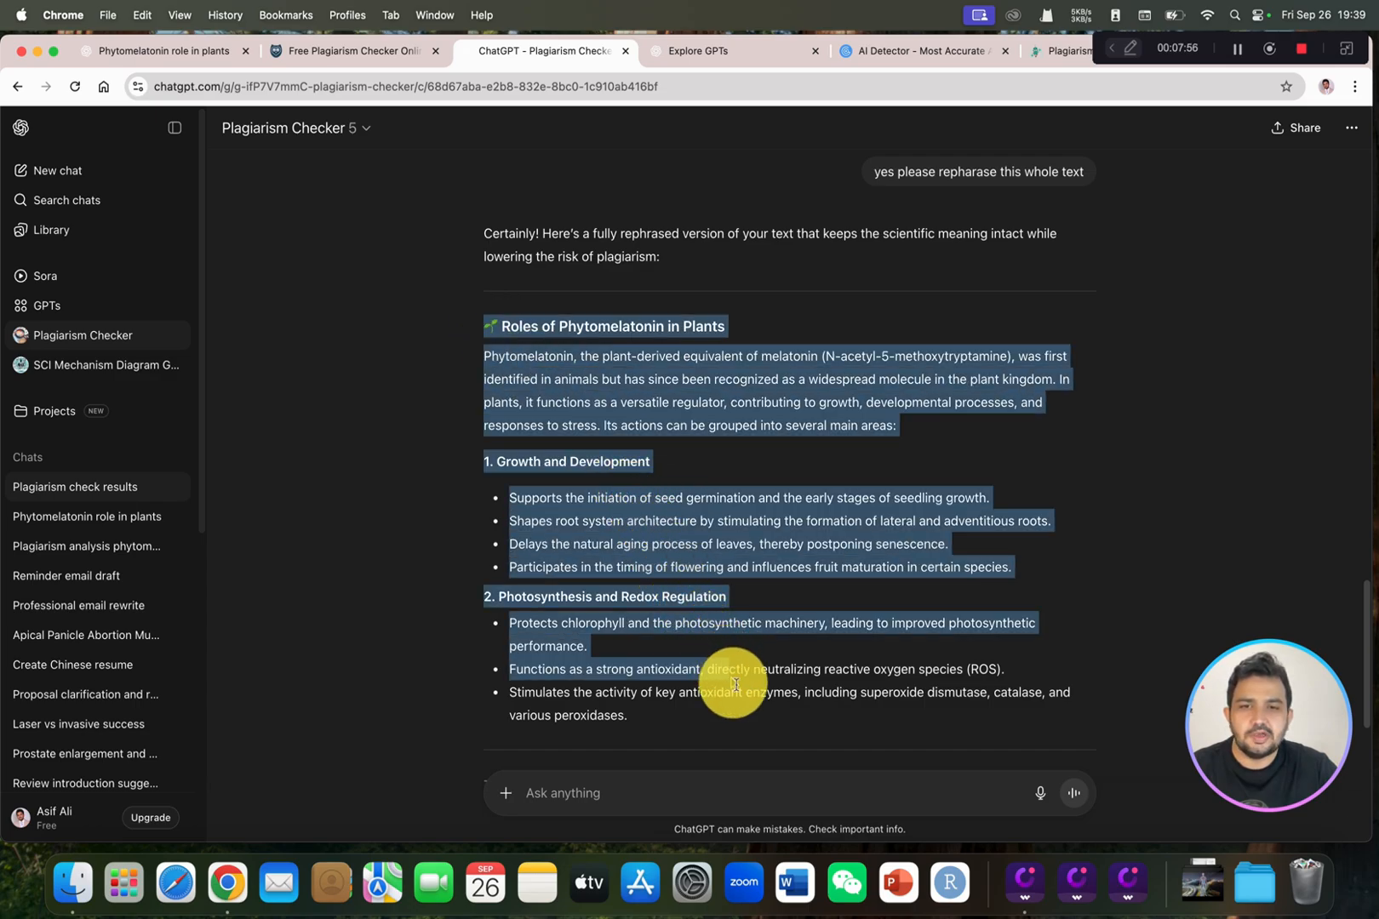
pyautogui.rightClick(734, 685)
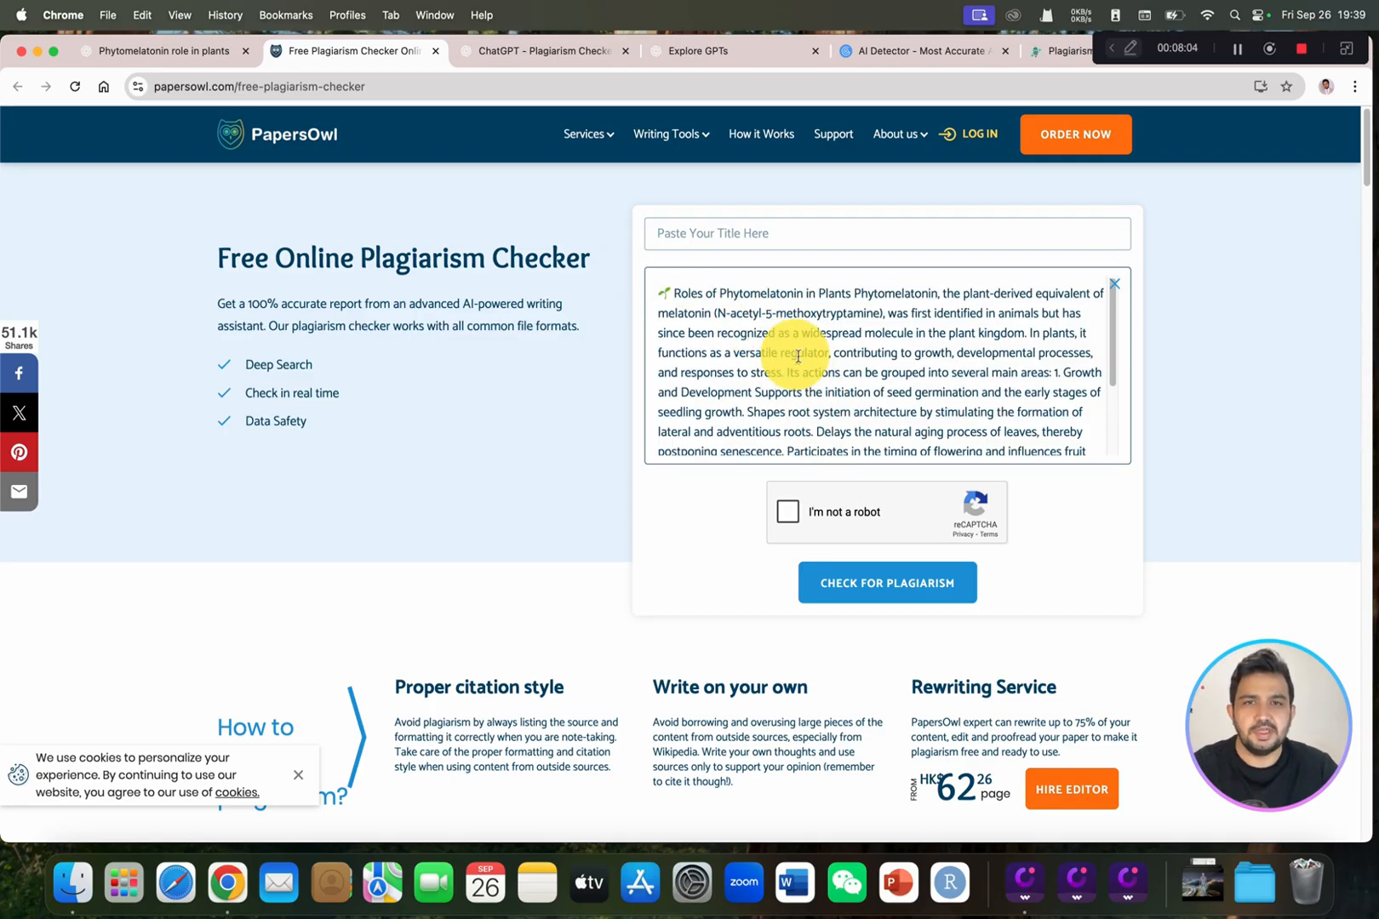
# - Pass the reCAPTCHA and run PapersOwl's plagiarism check on the rephrased passage
pyautogui.click(787, 511)
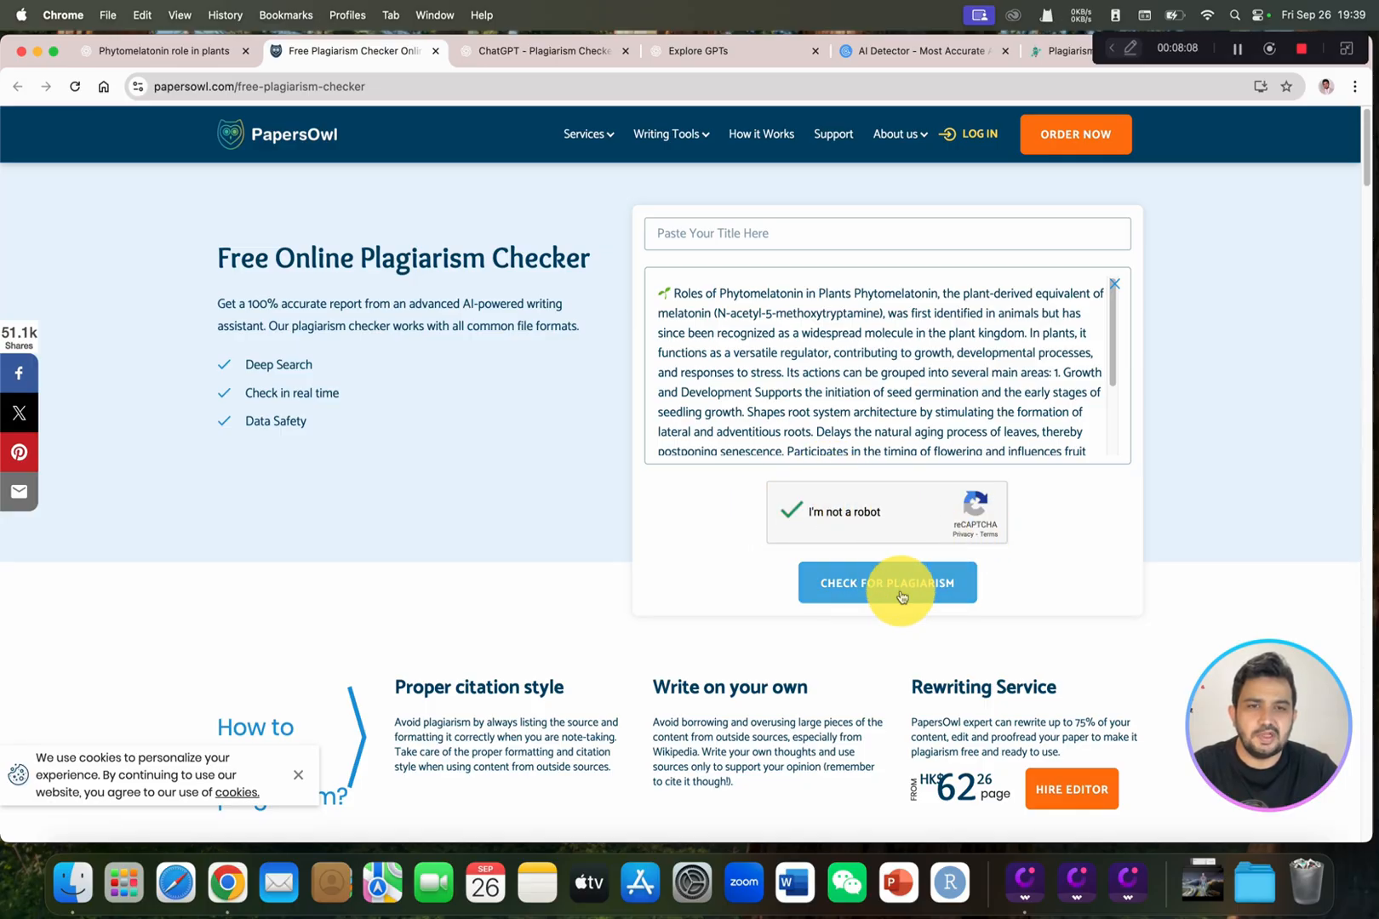
pyautogui.click(885, 582)
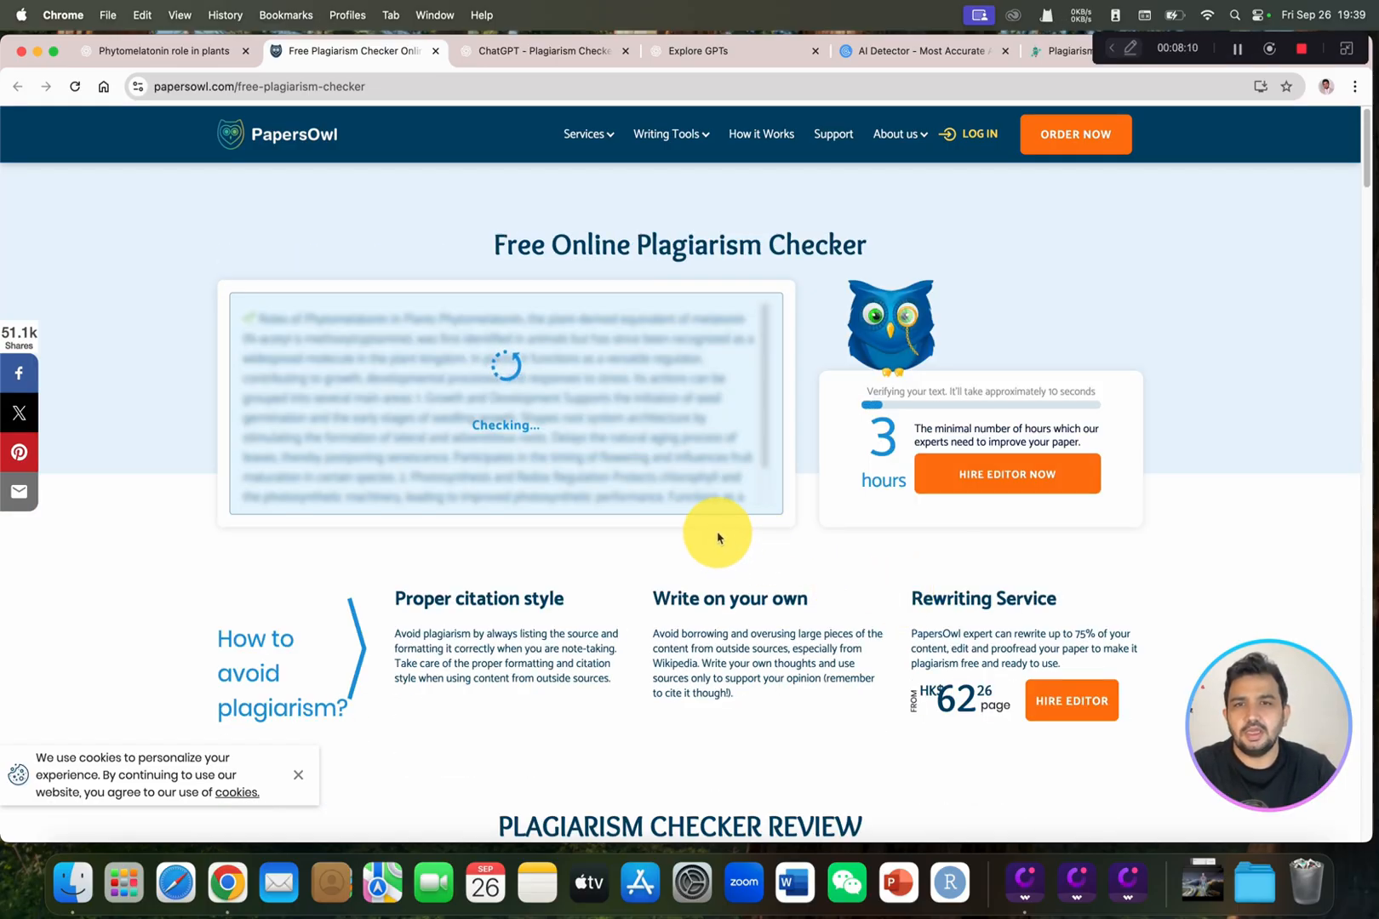